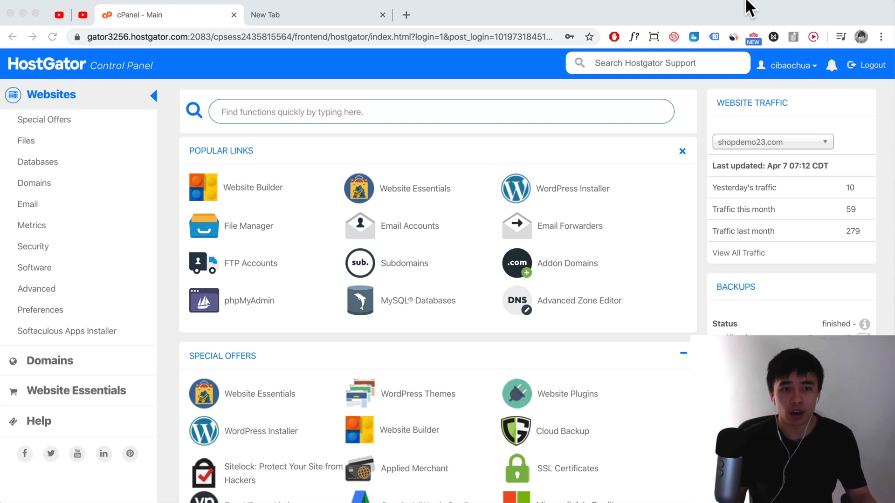
mouse_move(208, 42)
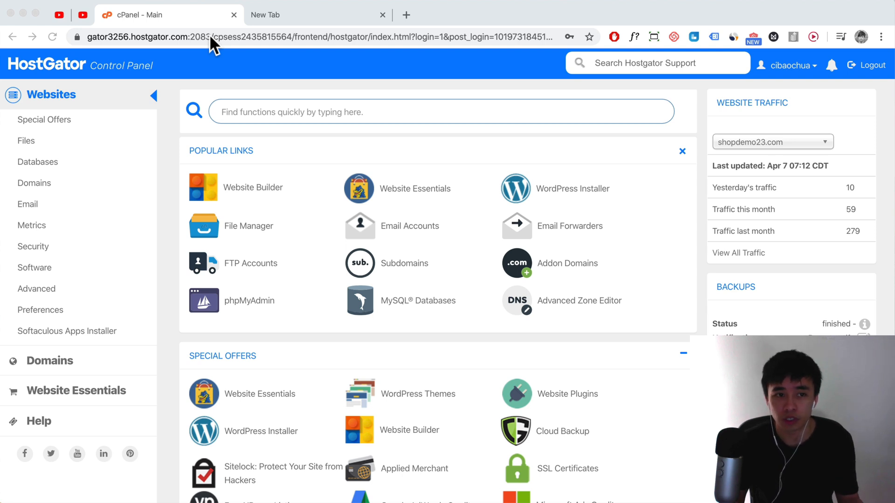
mouse_move(586, 148)
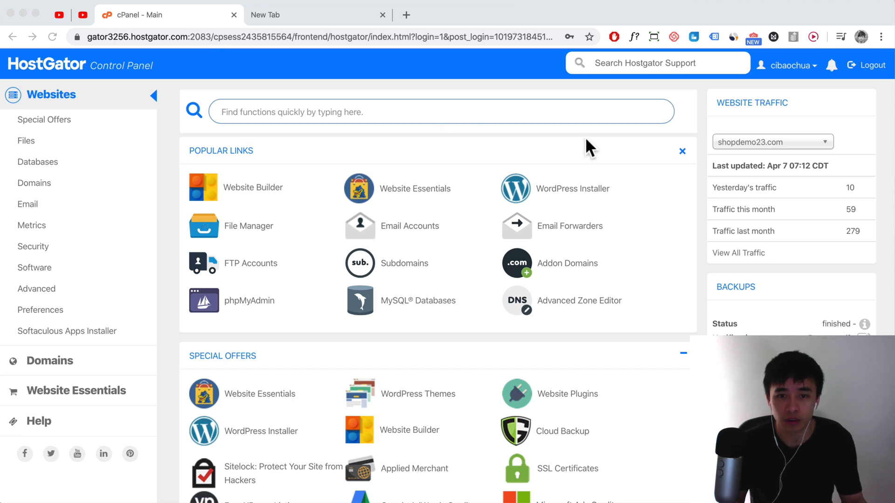
- Go to Email Accounts and focus the Email field of the Add Email Account form
scroll(down, 3)
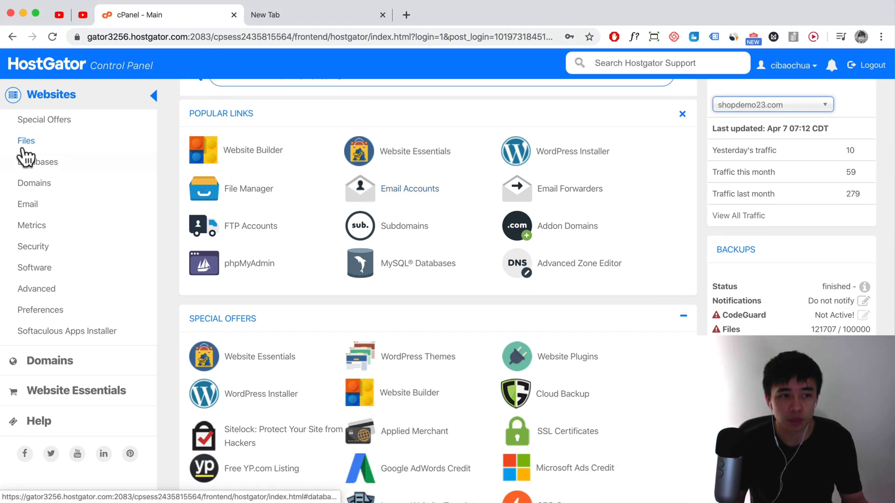
mouse_move(420, 184)
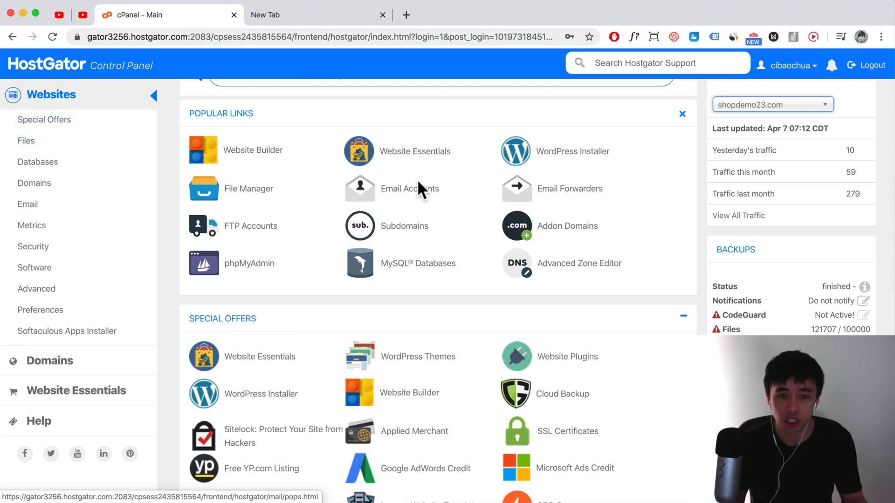
mouse_move(414, 196)
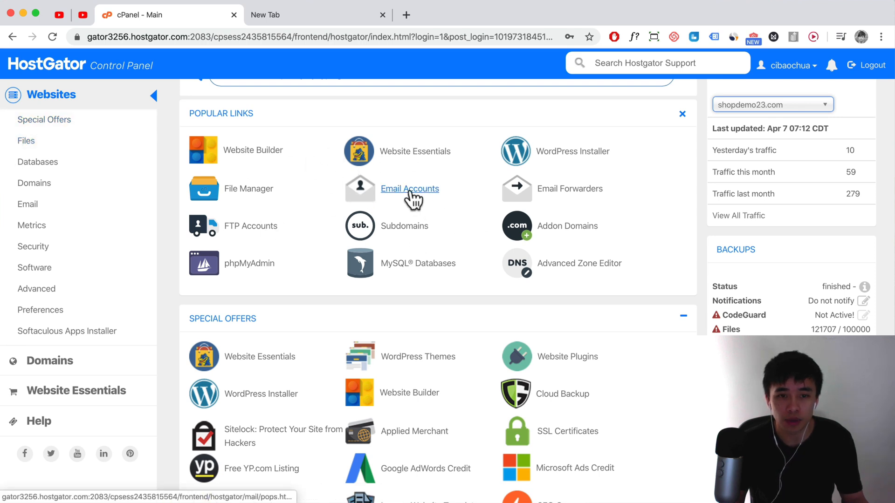
click(409, 188)
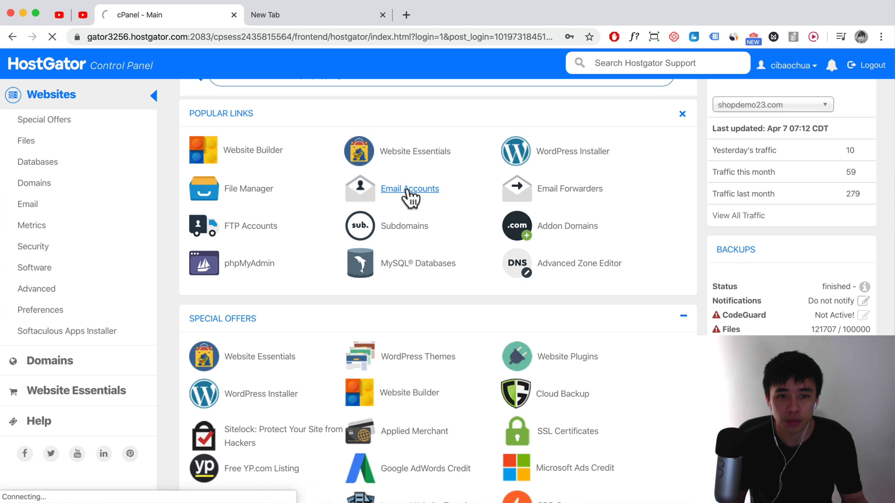
click(410, 188)
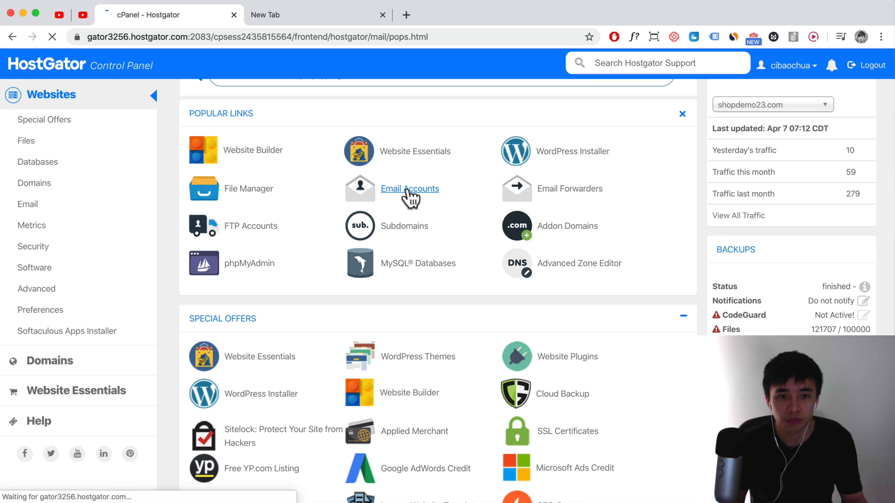
click(410, 189)
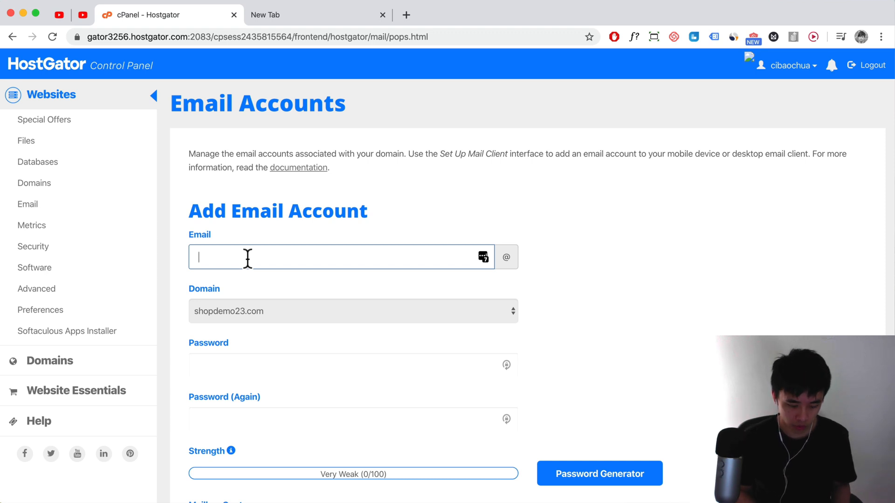
- Enter username hogan, a very strong password twice, and a 1000 MB mailbox quota
text(hogan)
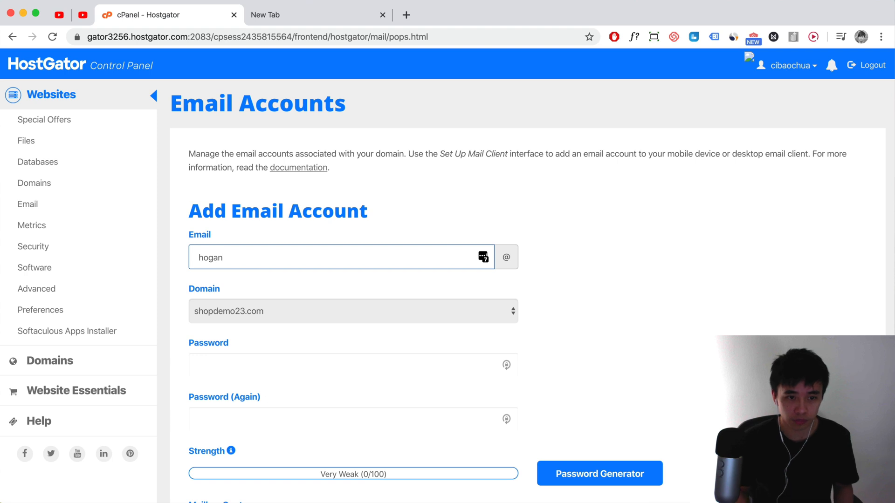
mouse_move(486, 329)
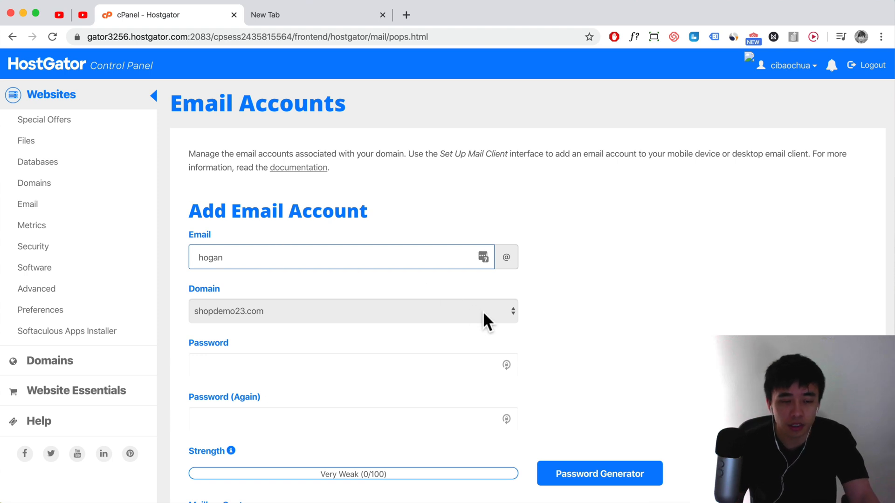
mouse_move(495, 328)
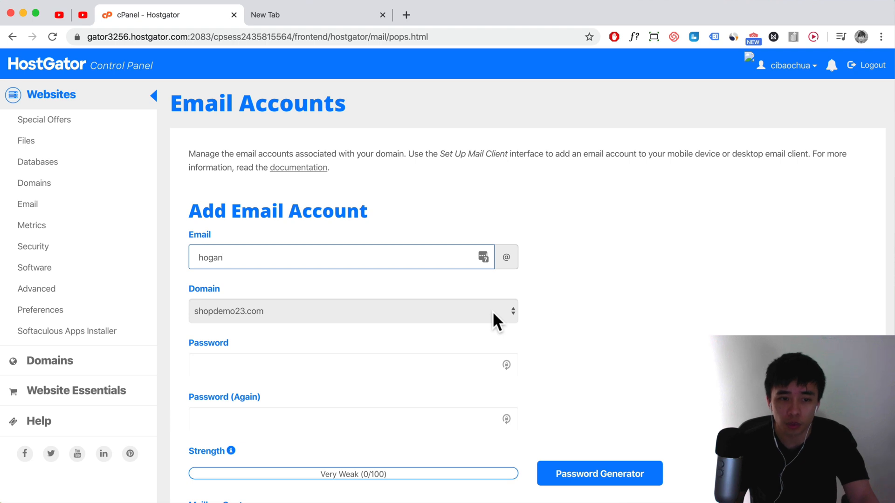
mouse_move(518, 333)
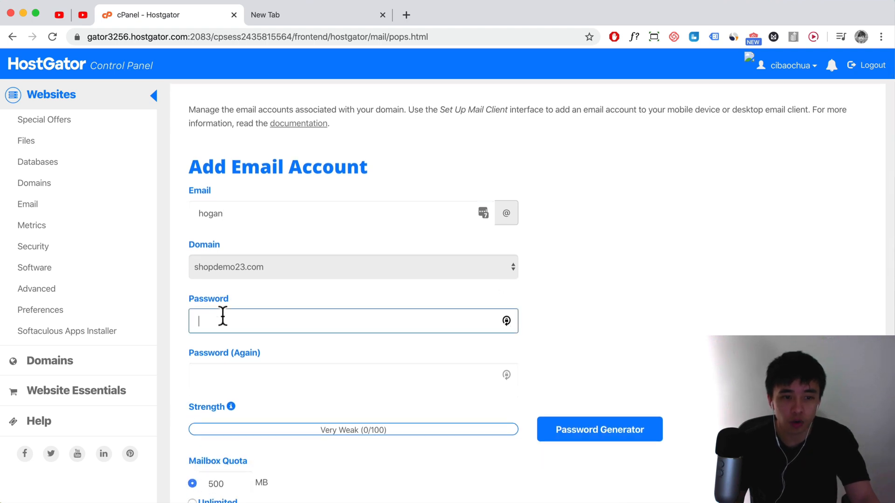
text(a)
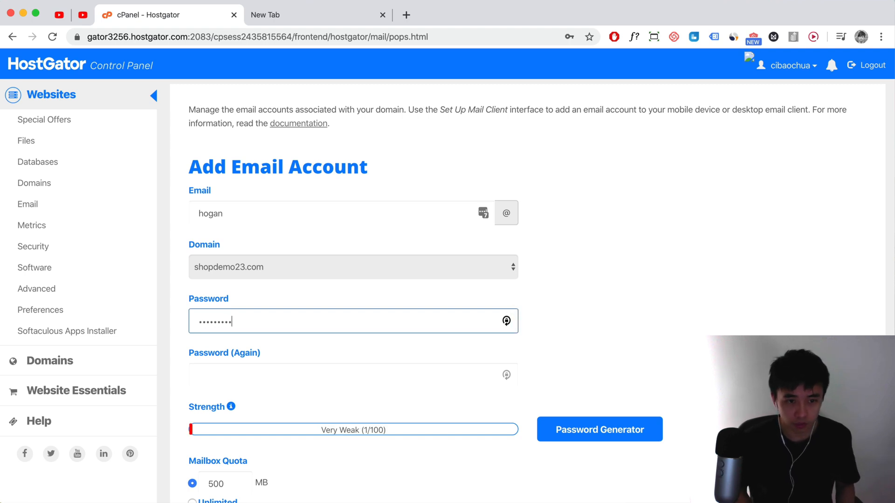
text(••)
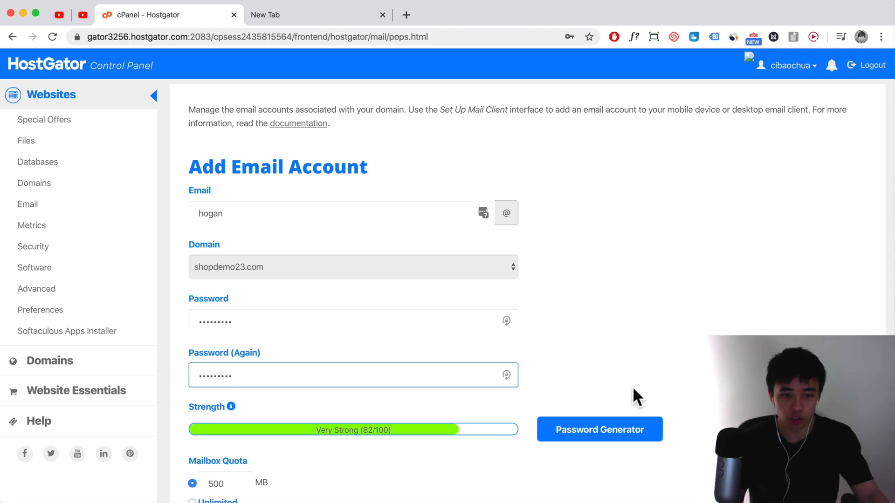
scroll(down, 3)
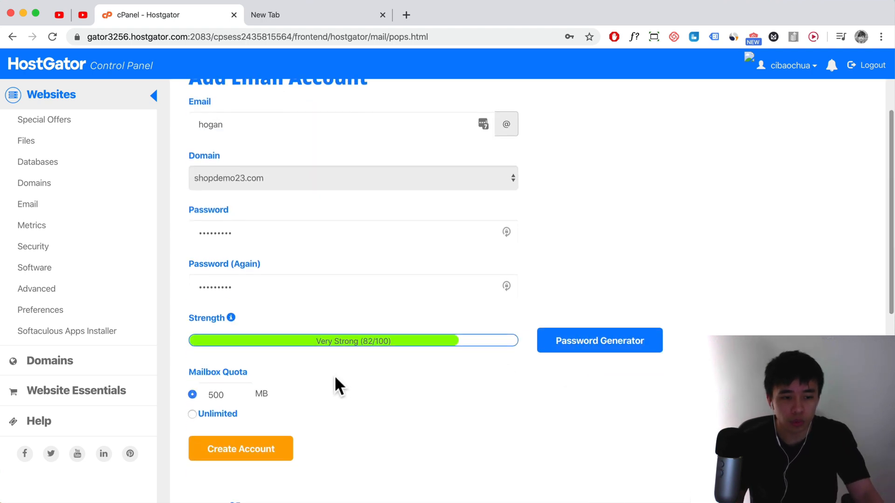
click(220, 396)
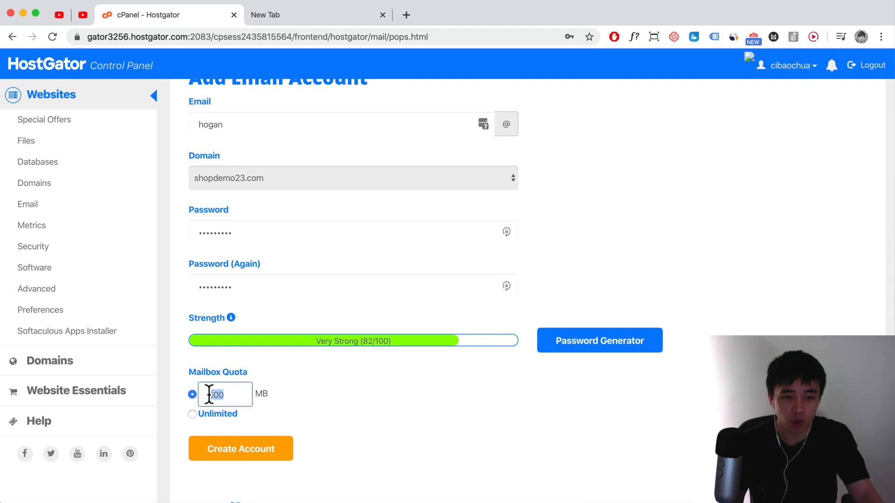
text(1000)
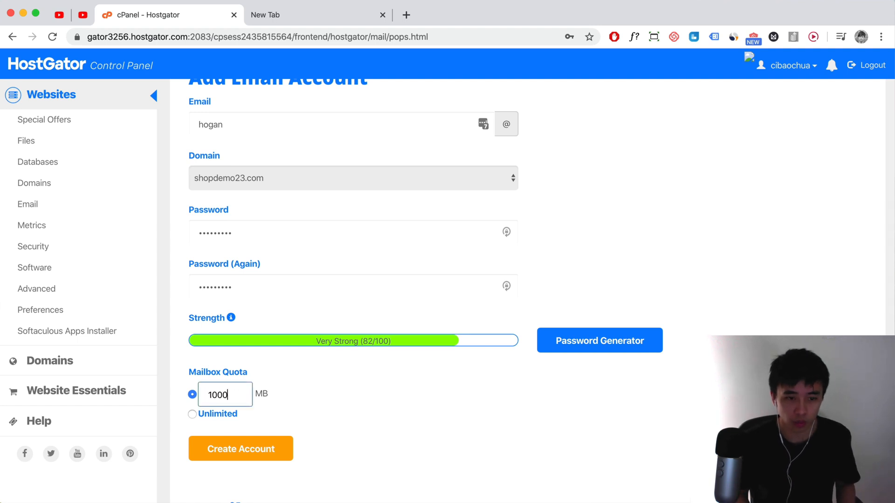
mouse_move(192, 425)
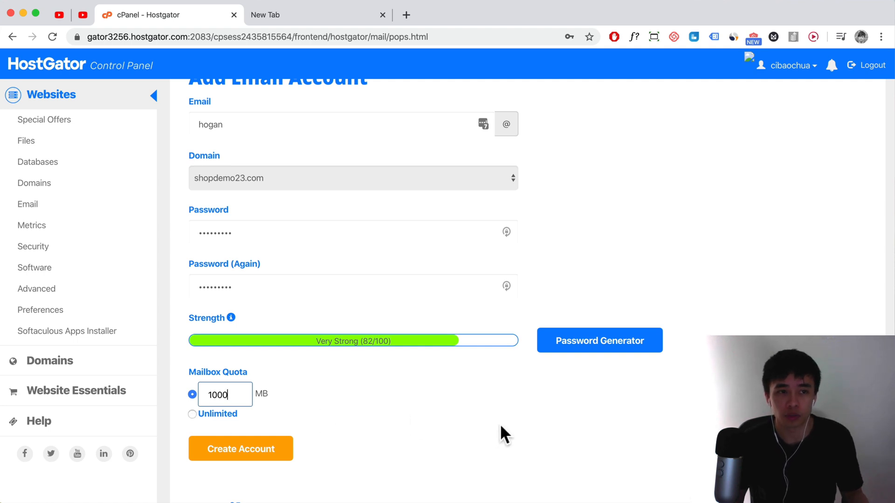
mouse_move(383, 437)
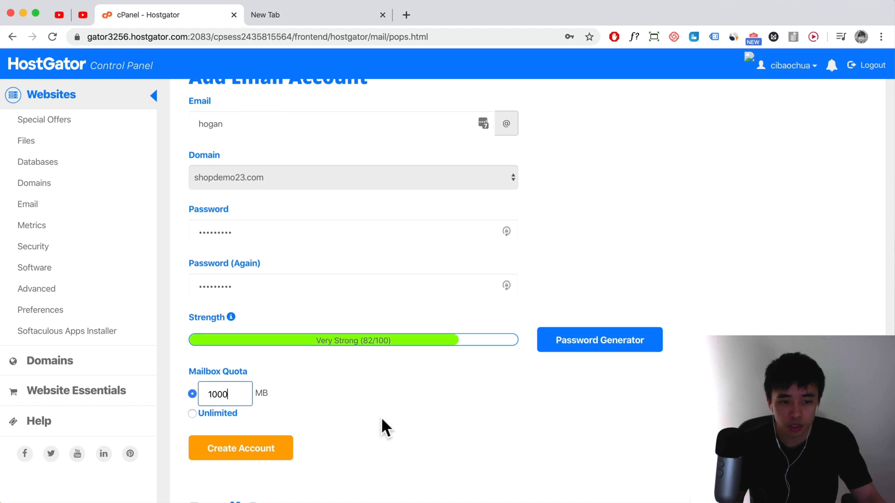
click(241, 448)
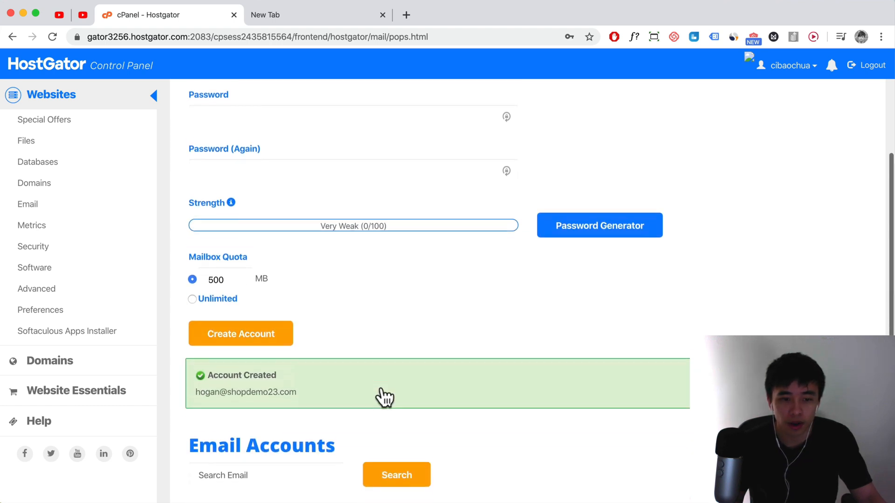
scroll(down, 3)
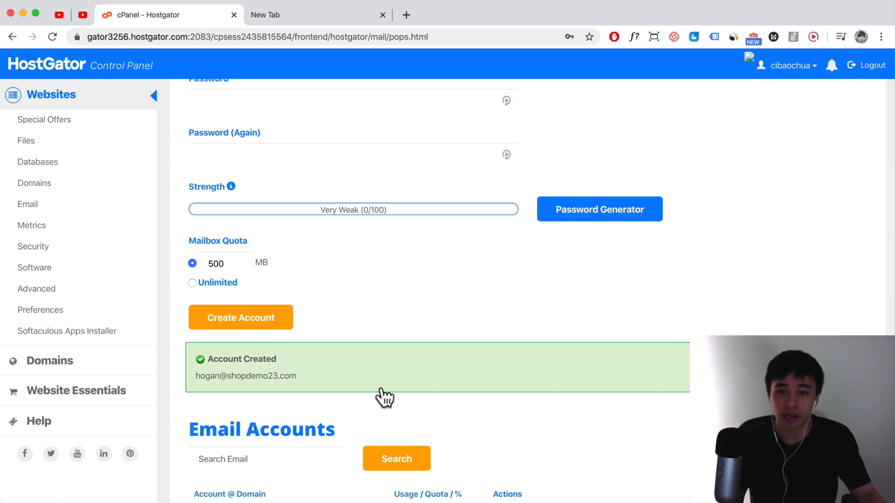
mouse_move(364, 125)
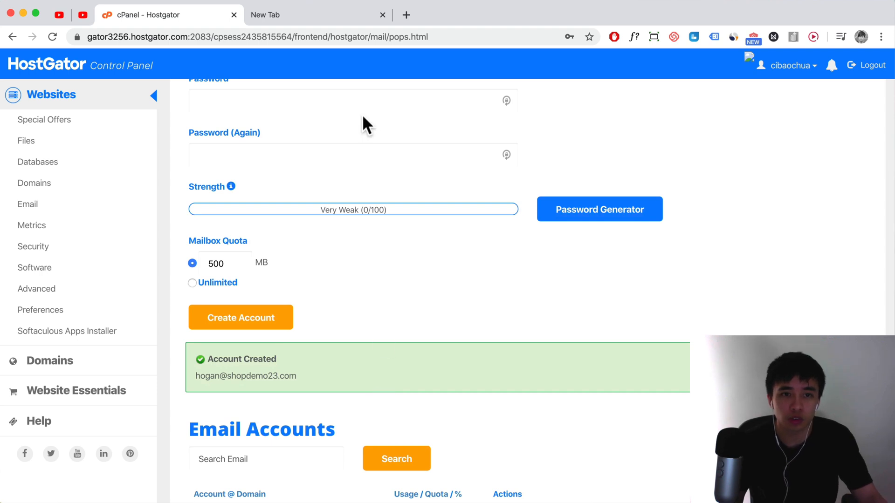
mouse_move(338, 23)
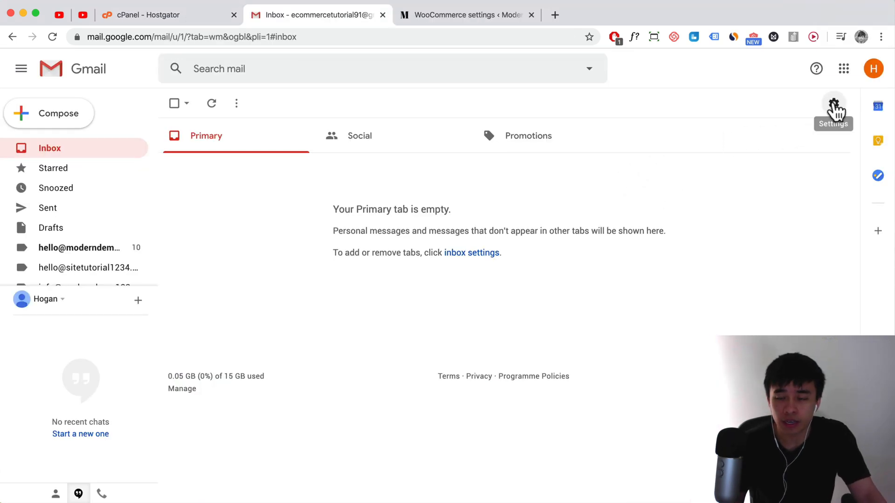
- Reach Gmail's full settings on Accounts and Import, at 'Check email from other accounts'
click(833, 102)
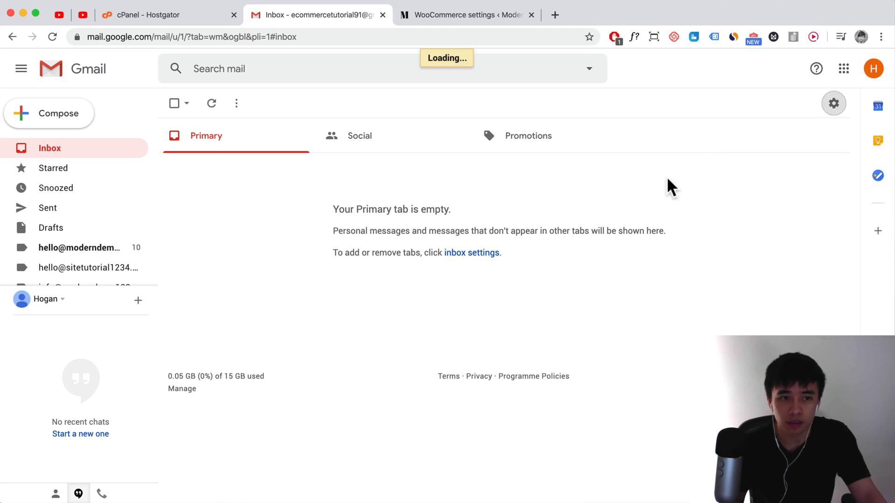
click(833, 102)
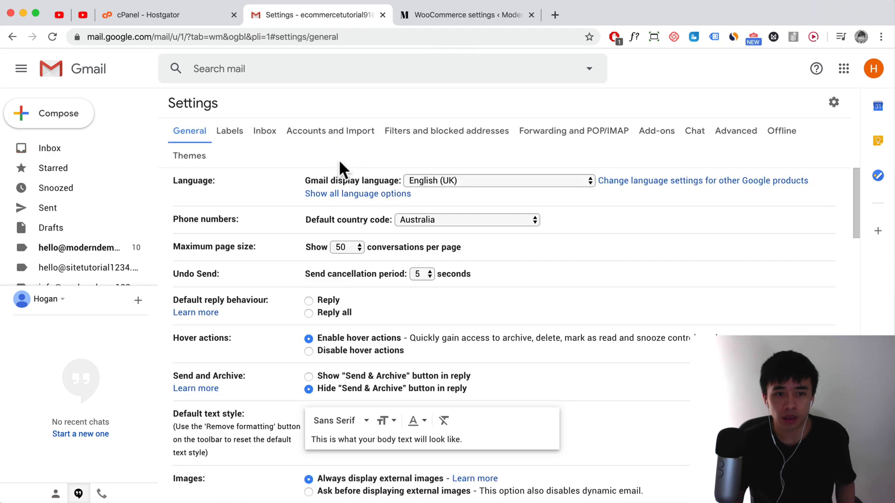
mouse_move(326, 138)
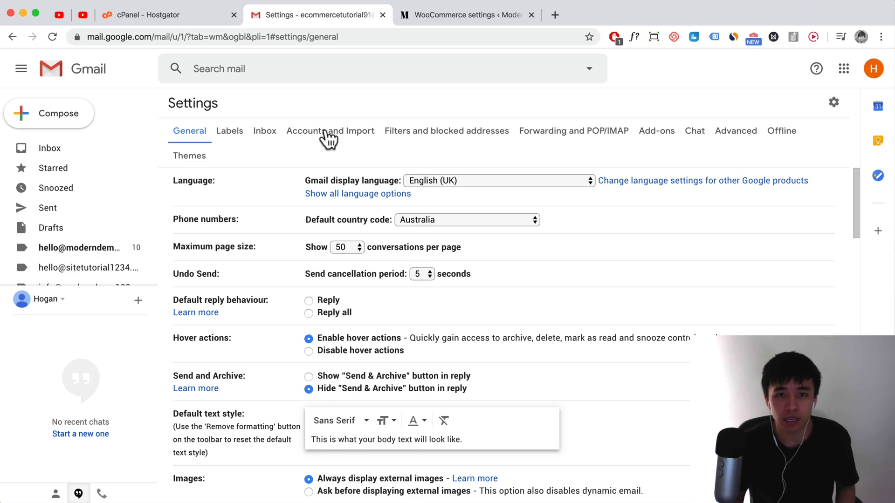
click(321, 130)
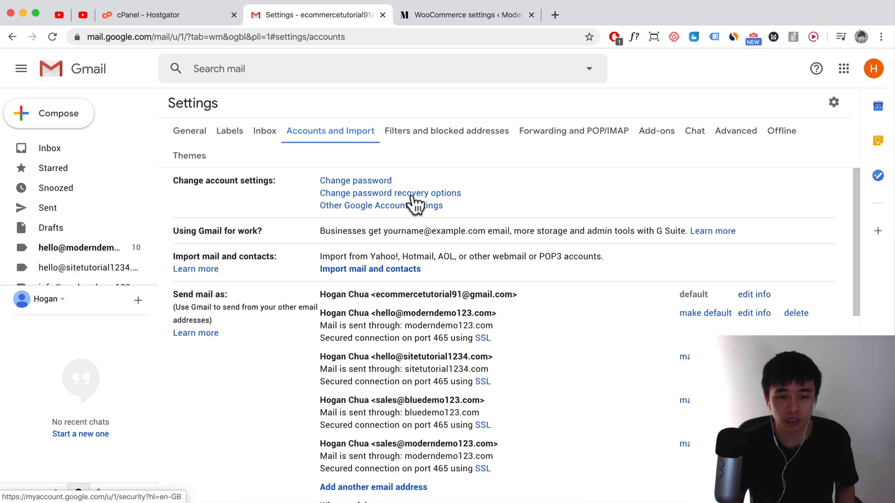
scroll(down, 3)
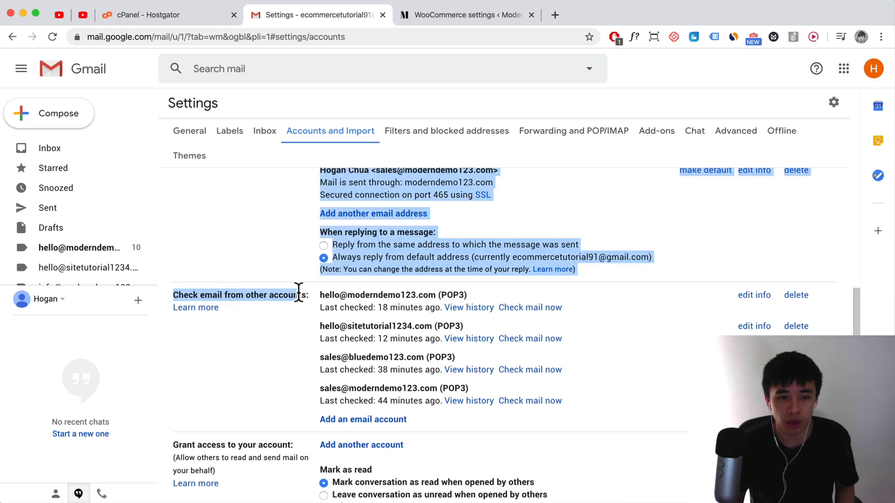
mouse_move(287, 296)
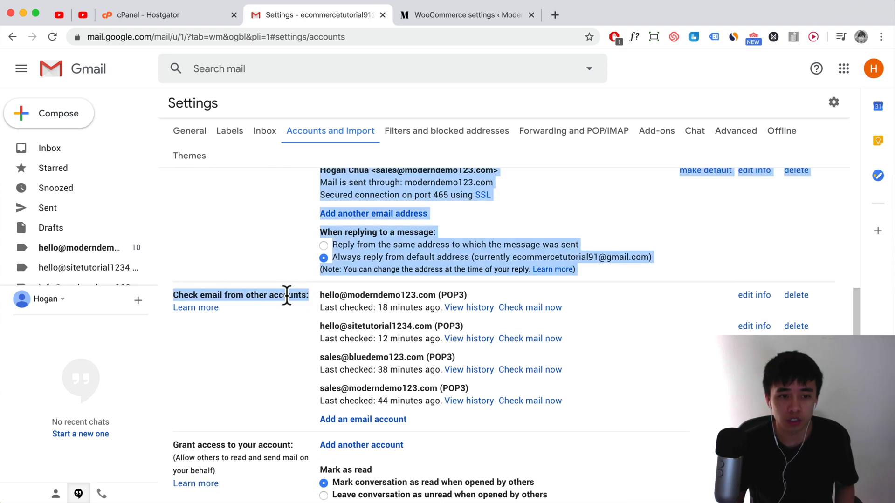
mouse_move(220, 135)
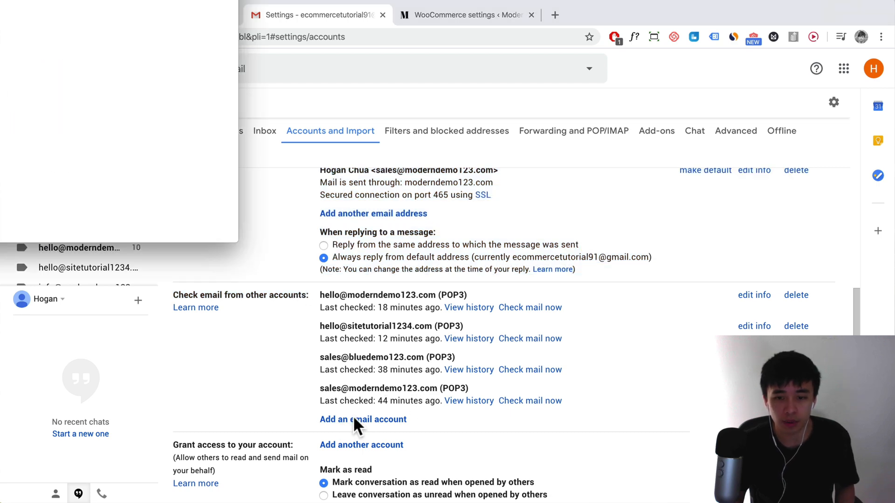
click(362, 420)
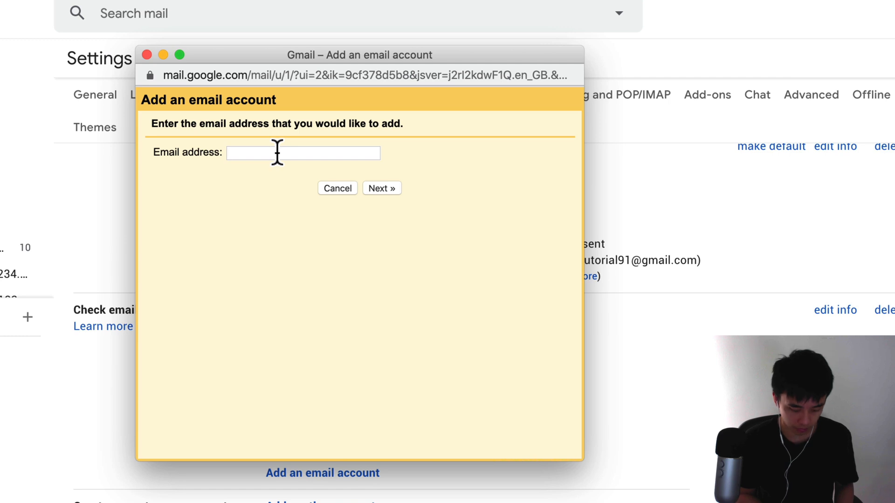
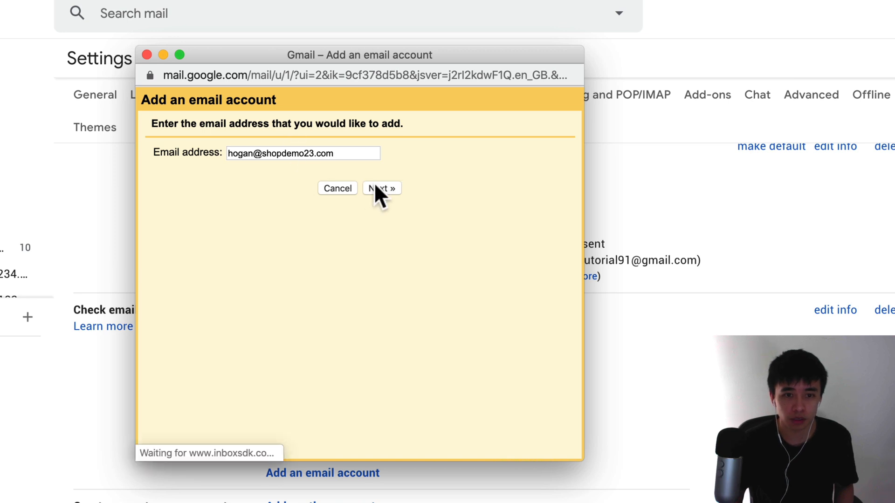
click(382, 188)
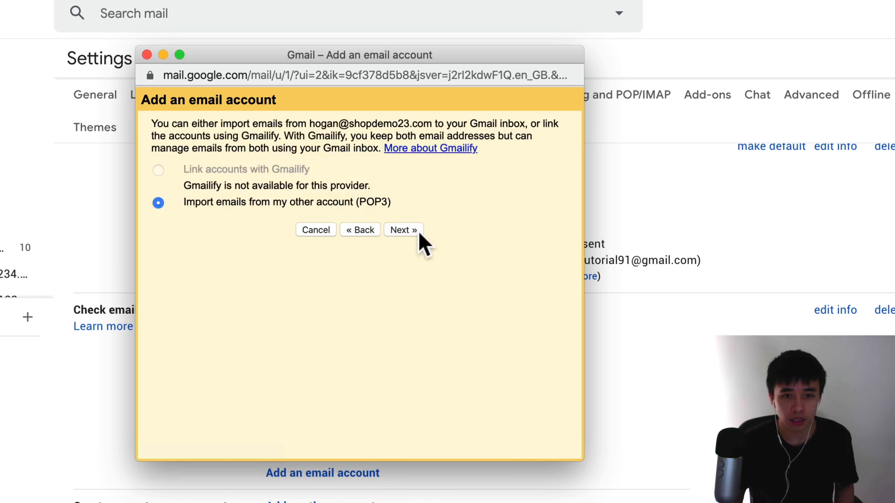
click(403, 230)
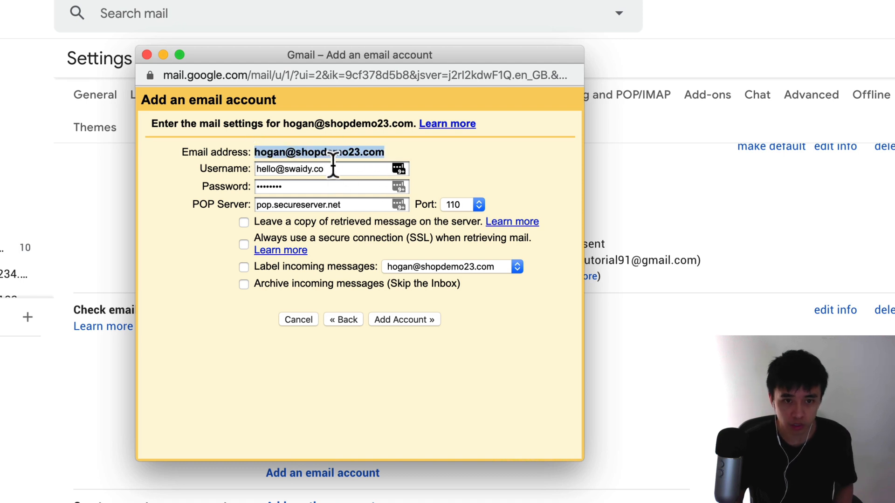
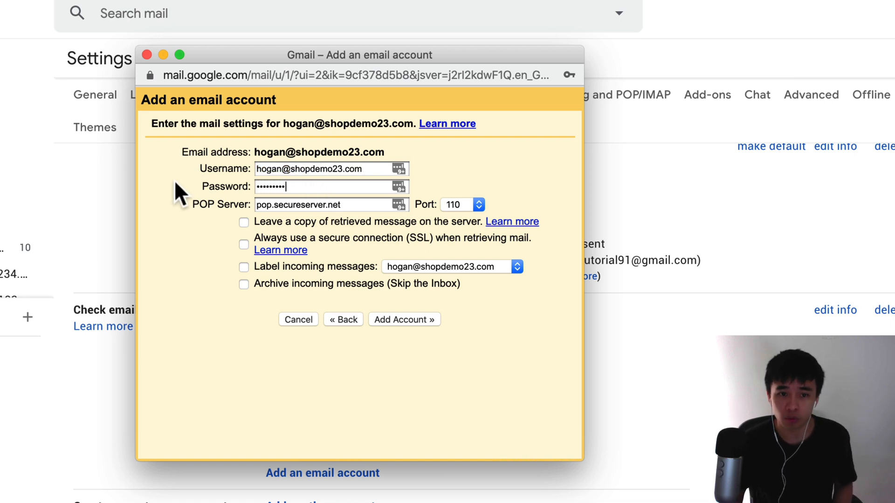
click(351, 204)
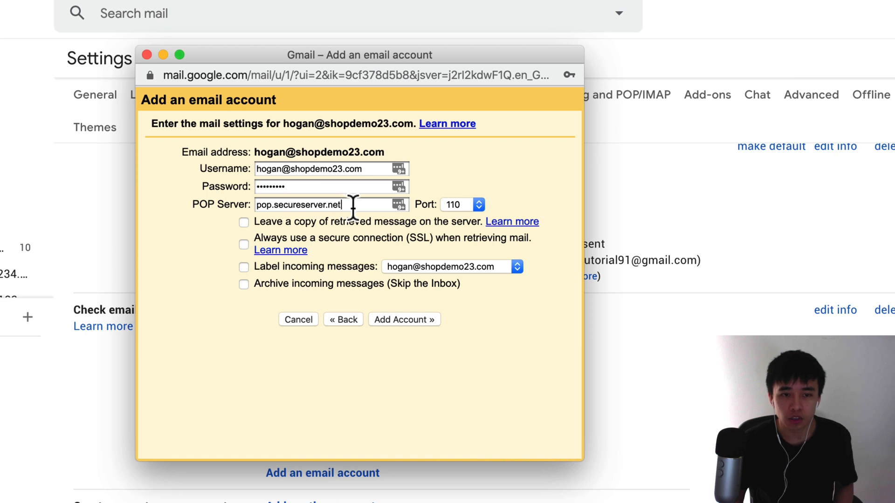
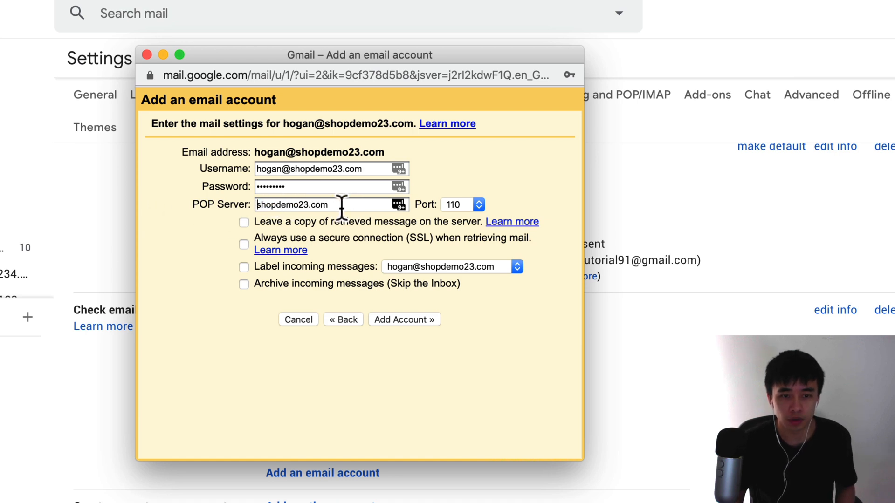
double_click(292, 204)
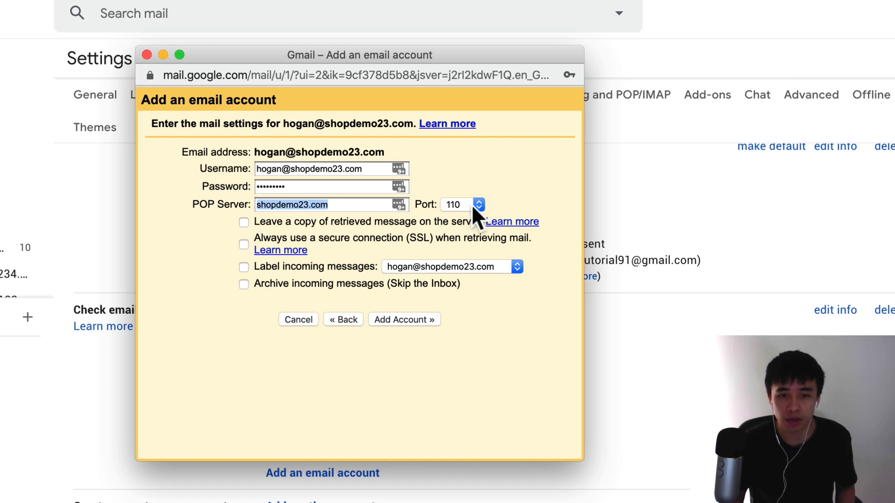
- Set port 995, always use SSL, and label incoming messages from this account
click(462, 205)
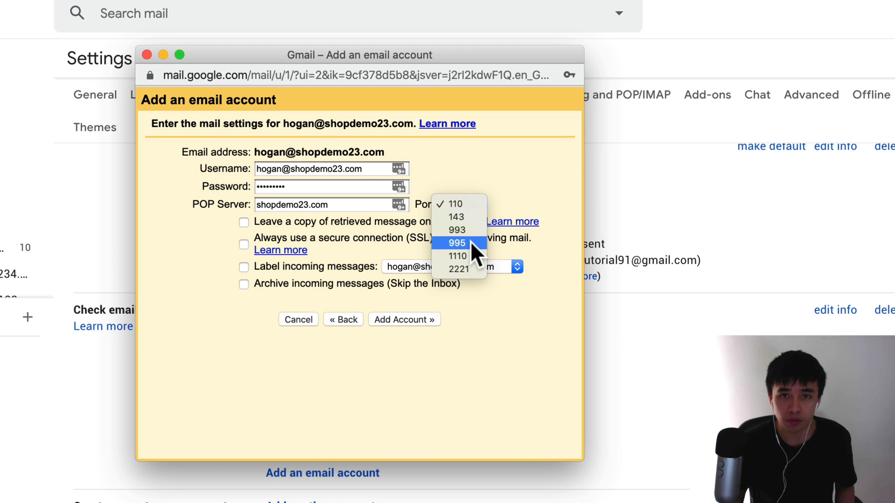
click(459, 242)
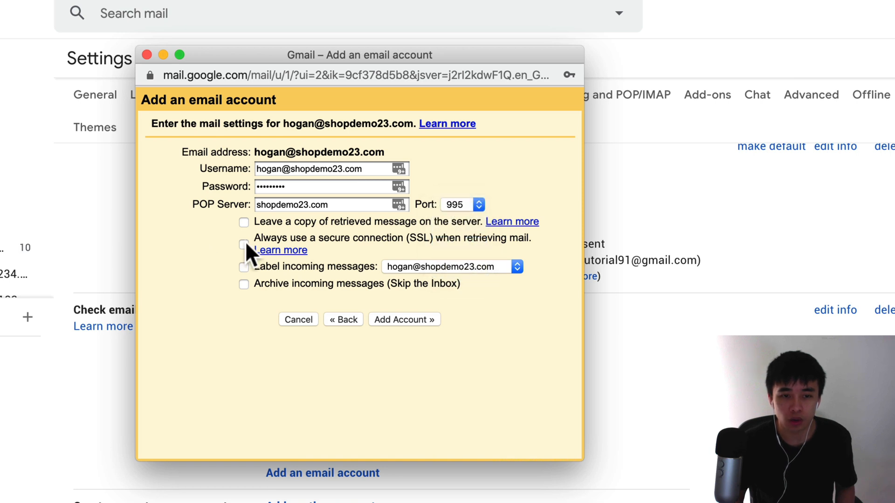
click(244, 244)
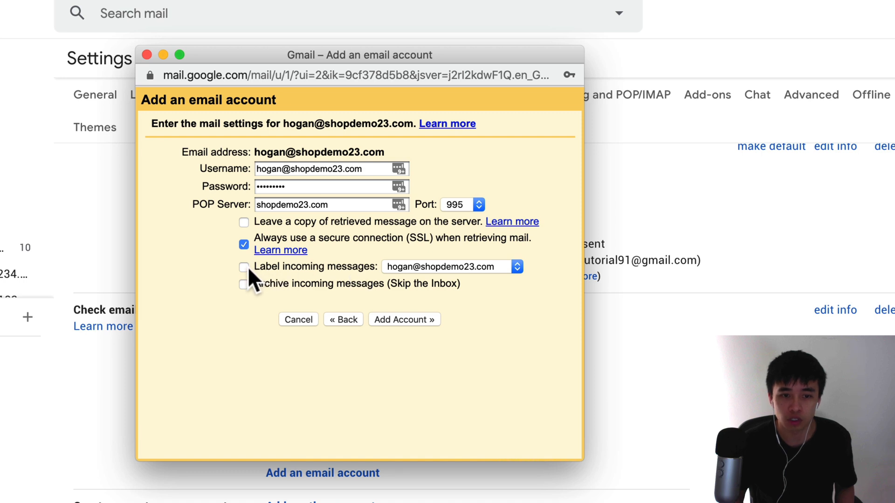
click(244, 267)
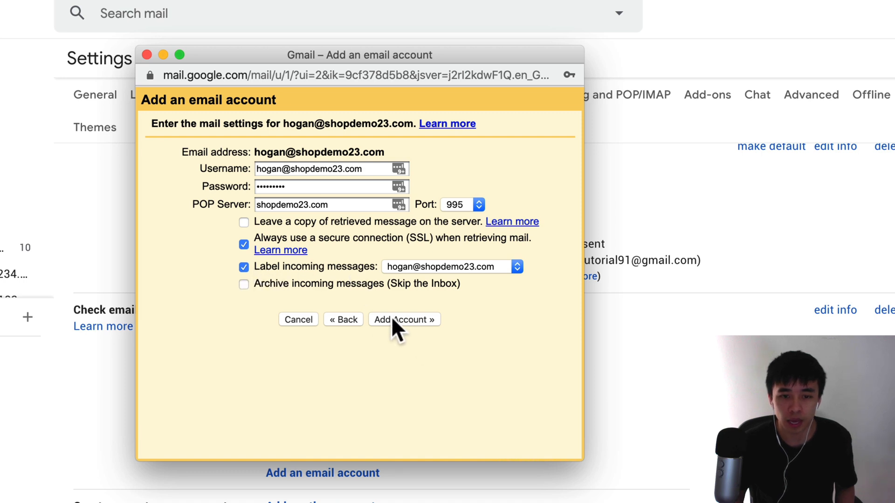
click(404, 320)
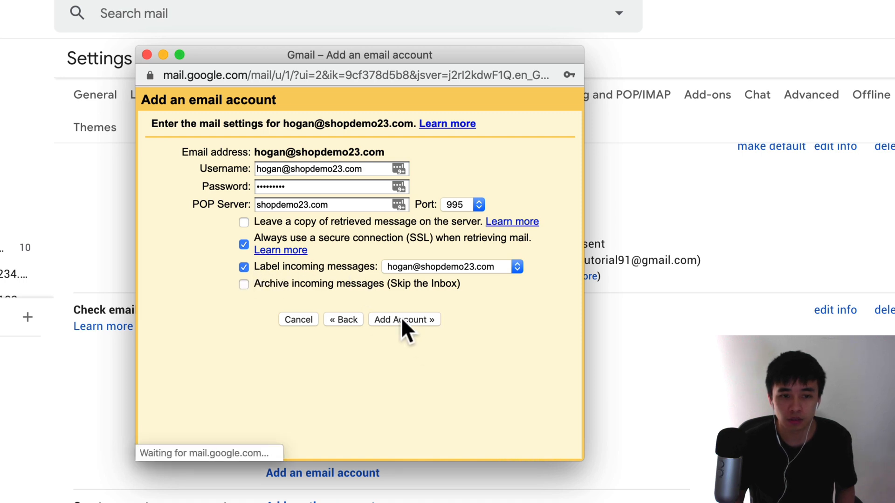
click(404, 319)
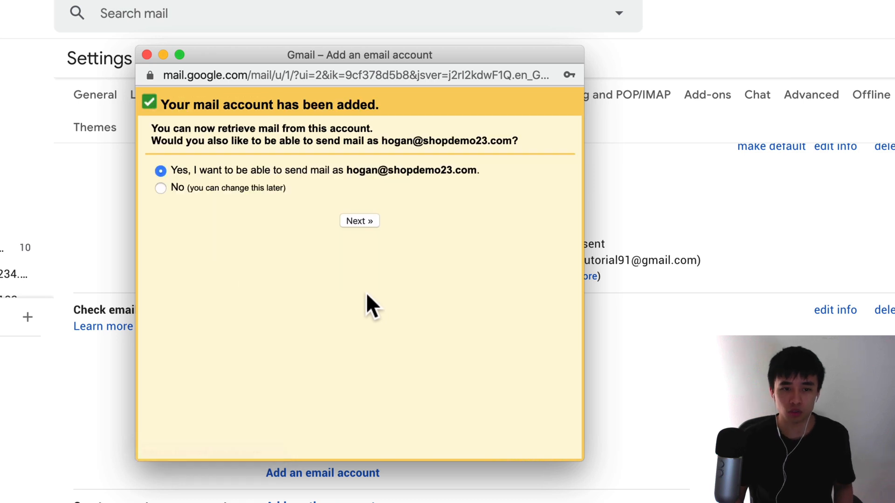
mouse_move(408, 211)
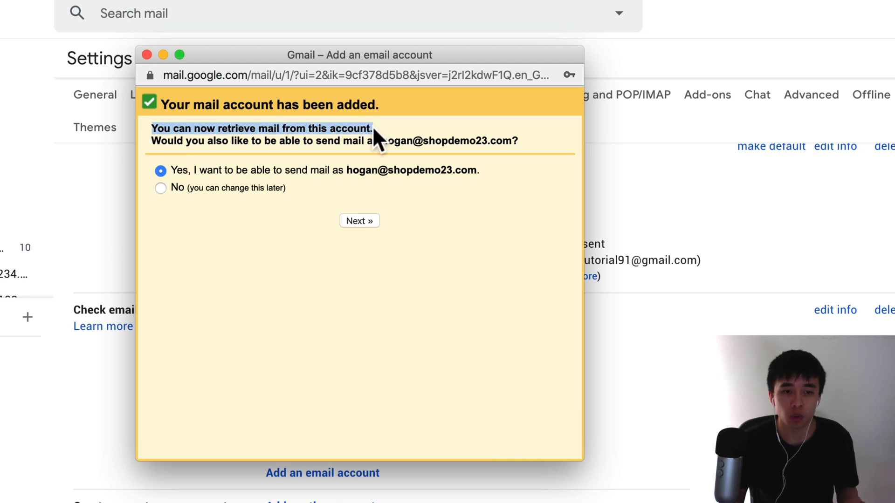
mouse_move(317, 184)
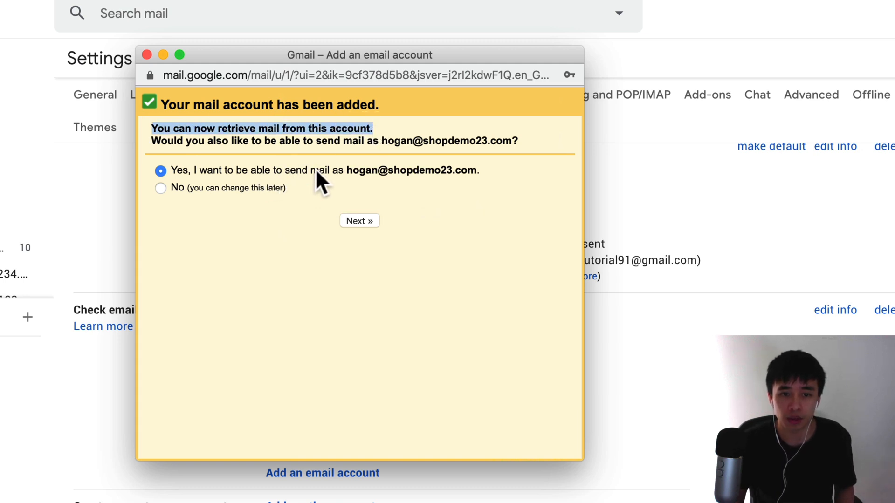
mouse_move(417, 196)
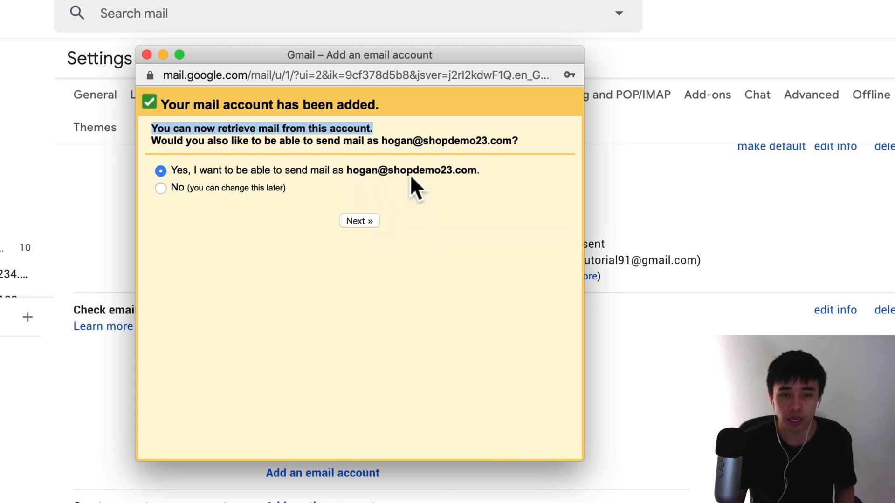
click(360, 220)
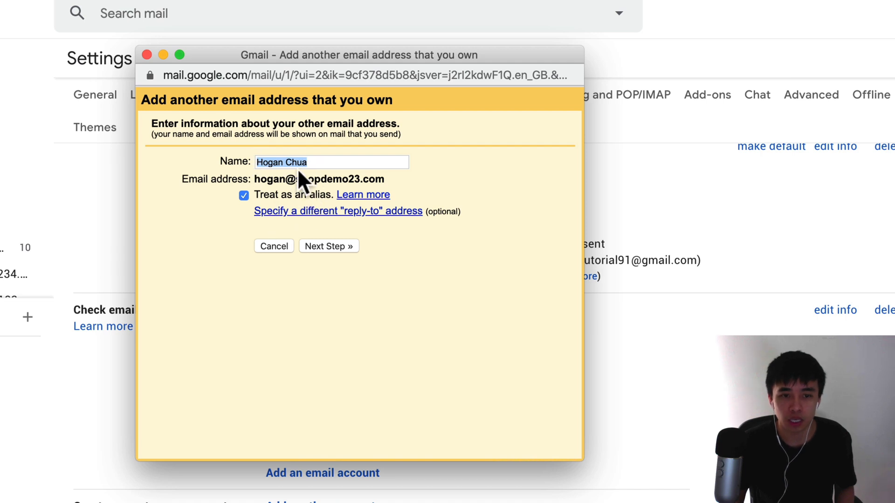
click(328, 246)
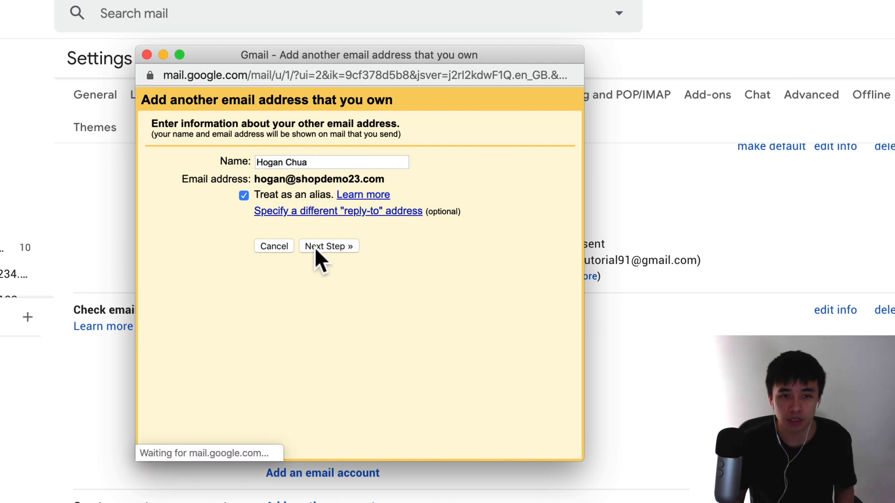
click(328, 246)
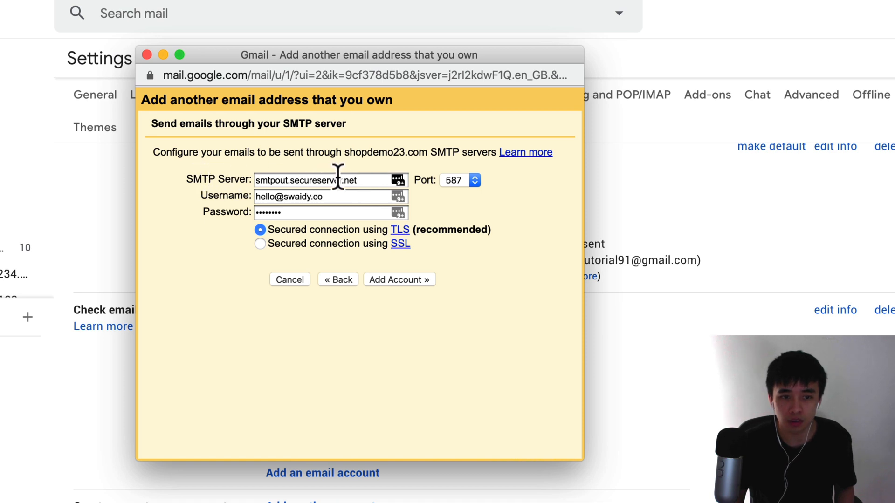
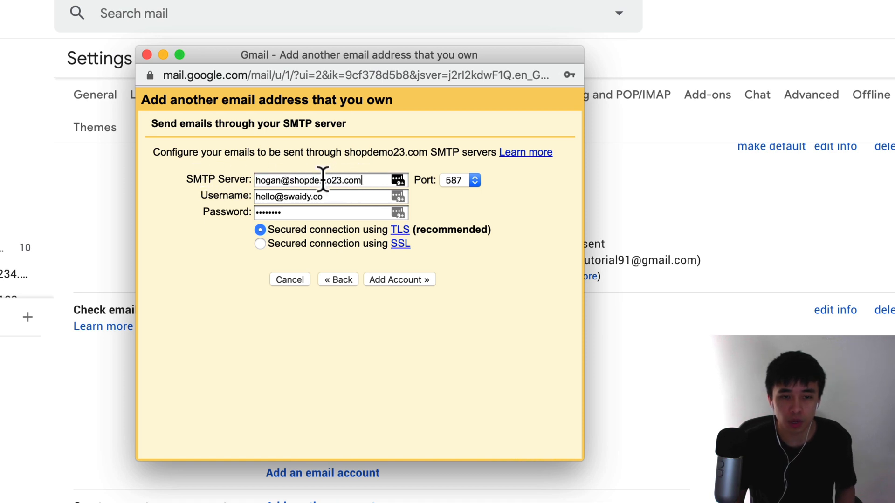
text(shopdemo23.com)
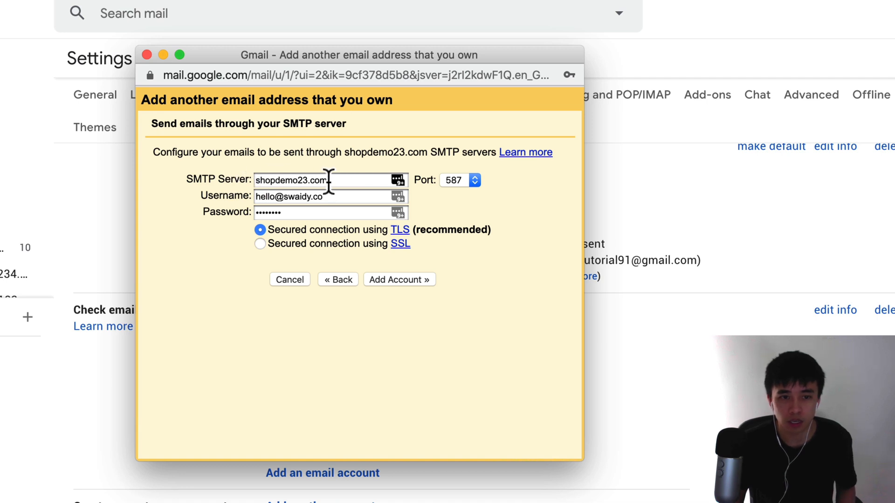
mouse_move(340, 196)
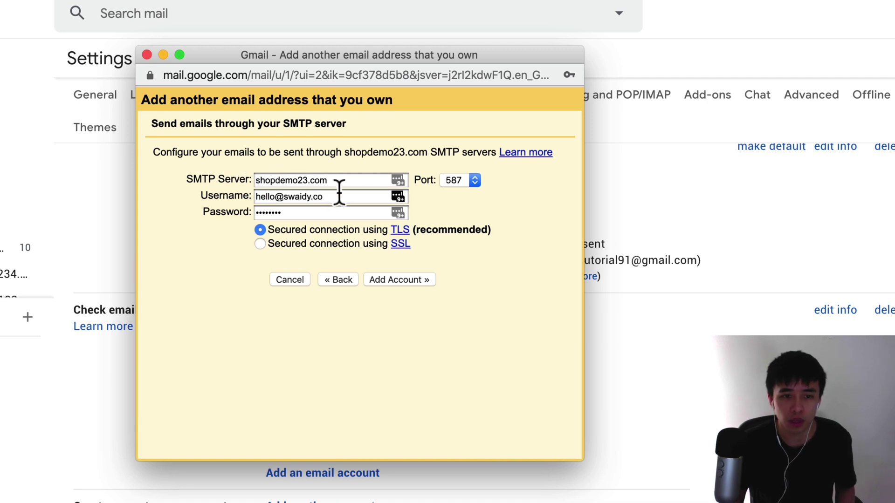
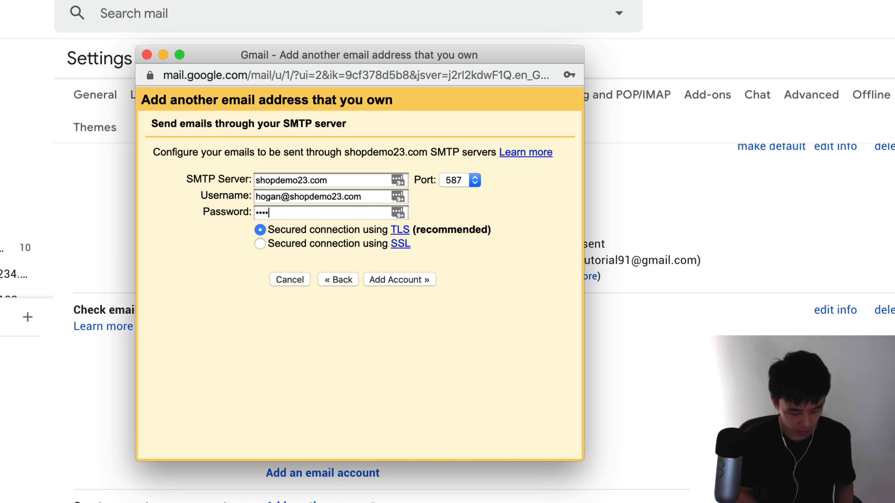
text(••••••)
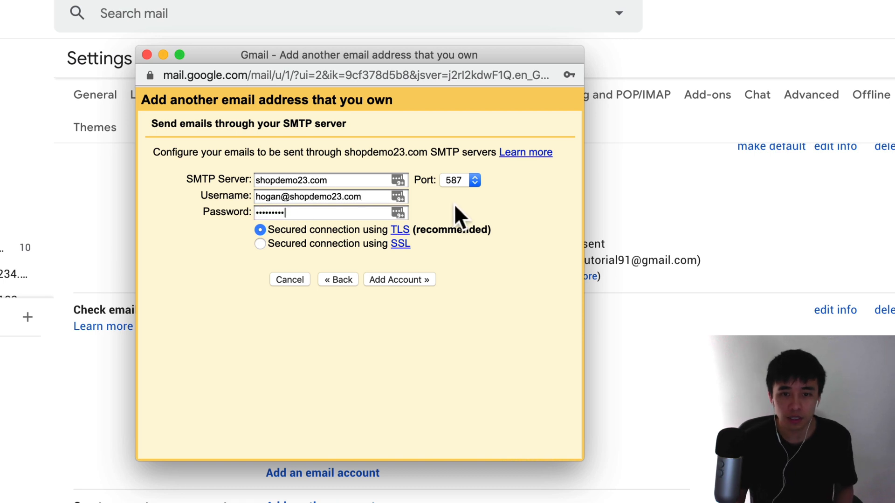
- Set outgoing port 465 with a secured SSL connection and submit the SMTP details
click(473, 180)
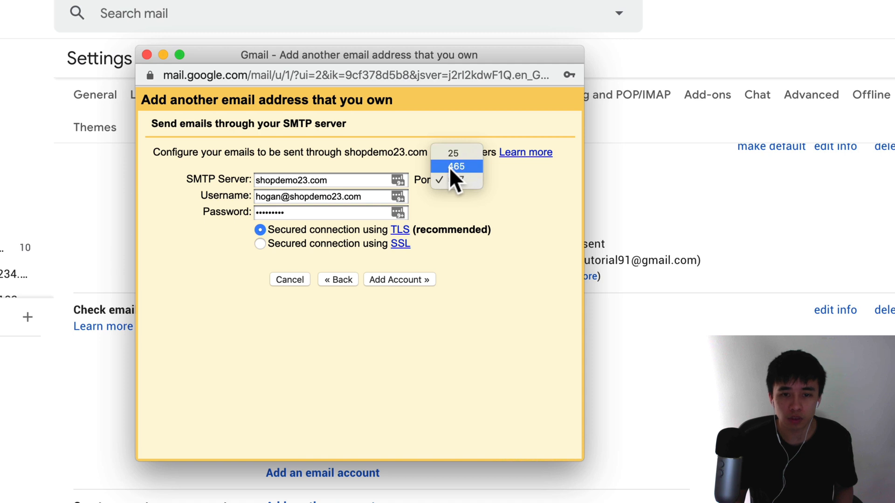
click(456, 166)
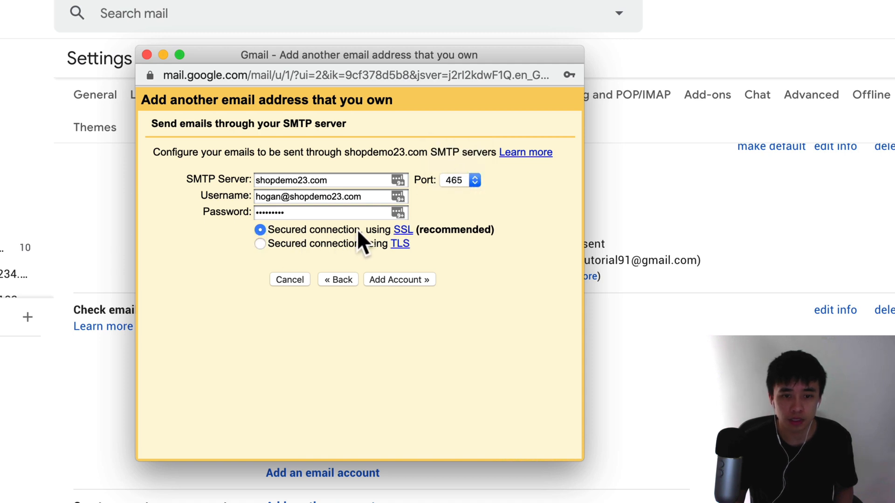
click(398, 280)
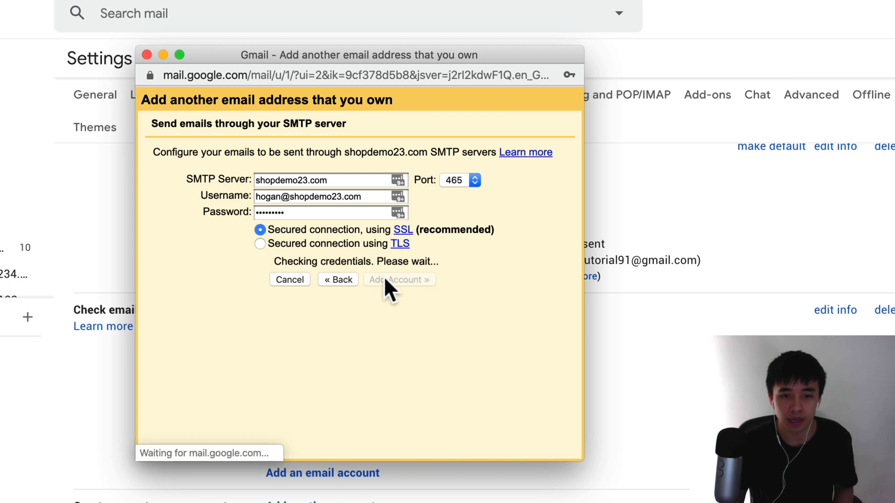
click(399, 280)
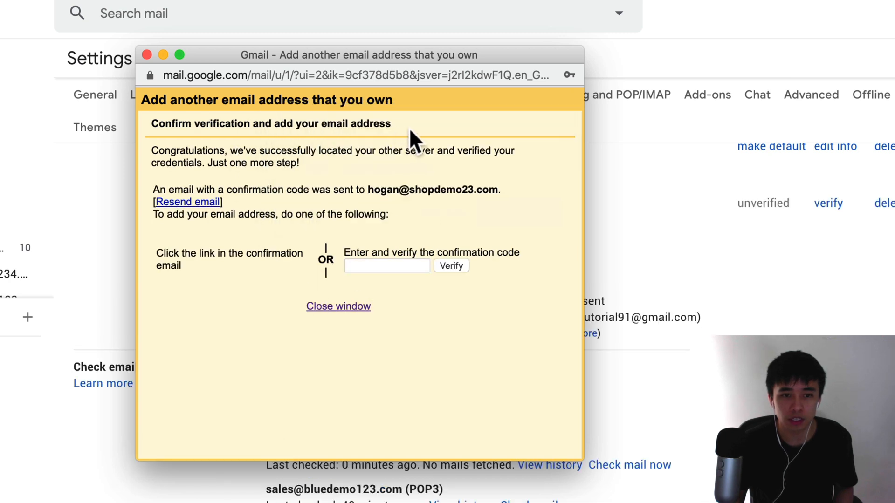
triple_click(270, 123)
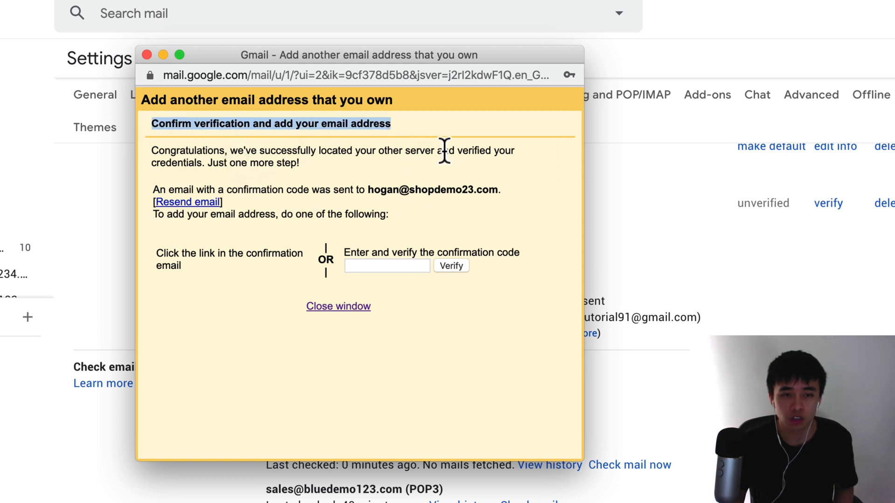
mouse_move(146, 55)
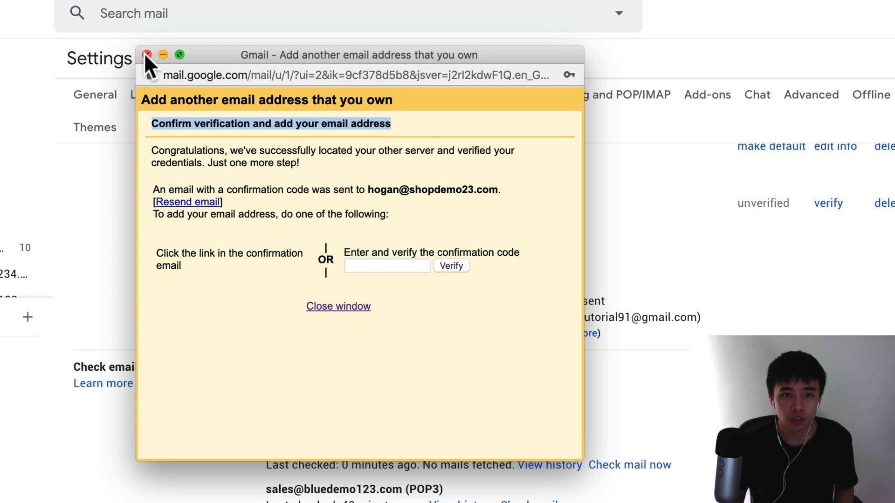
click(145, 54)
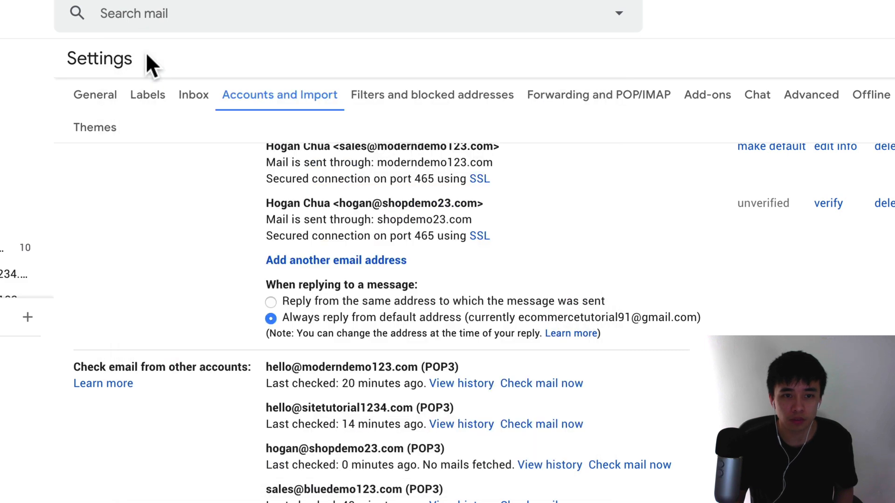
scroll(down, 3)
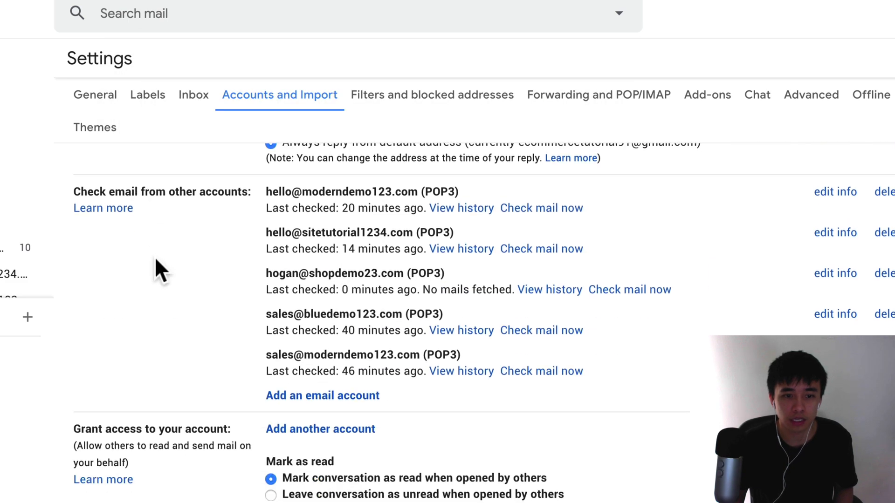
scroll(down, 3)
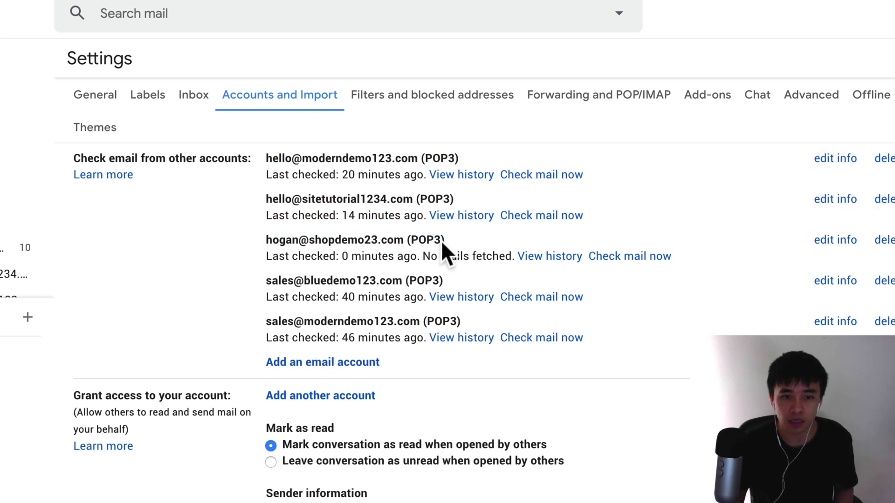
mouse_move(610, 258)
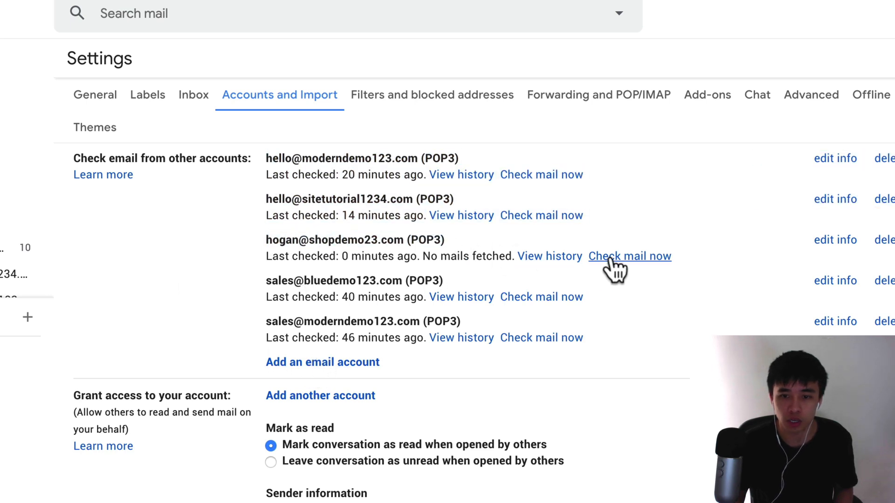
click(629, 255)
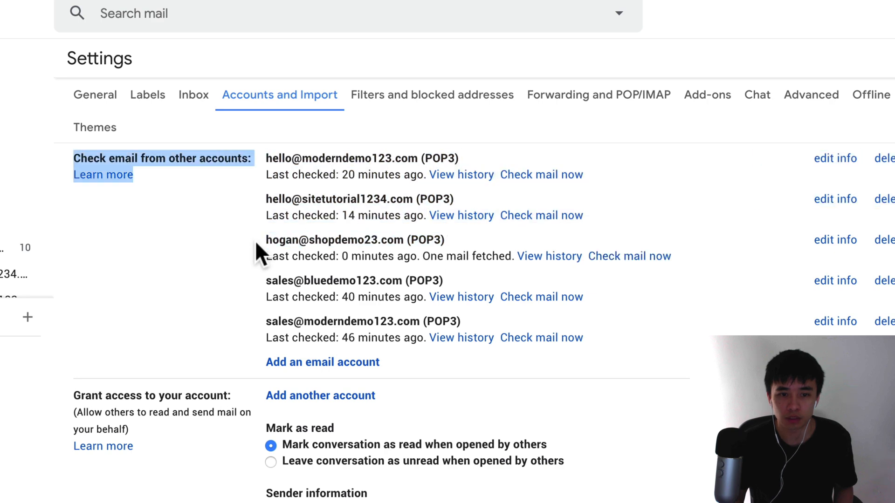
double_click(469, 257)
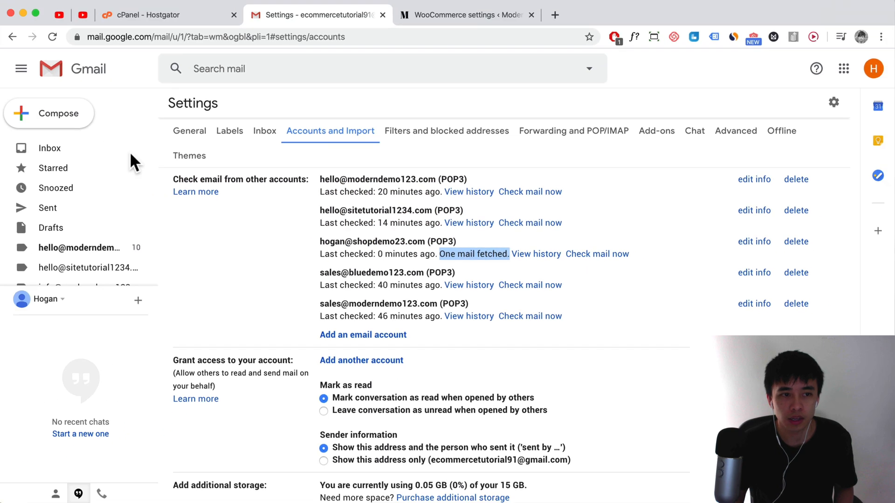
click(49, 148)
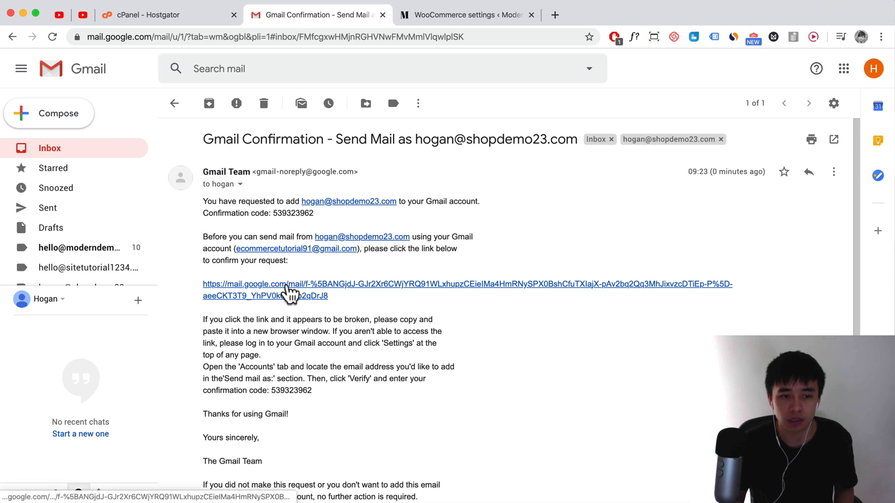
click(281, 291)
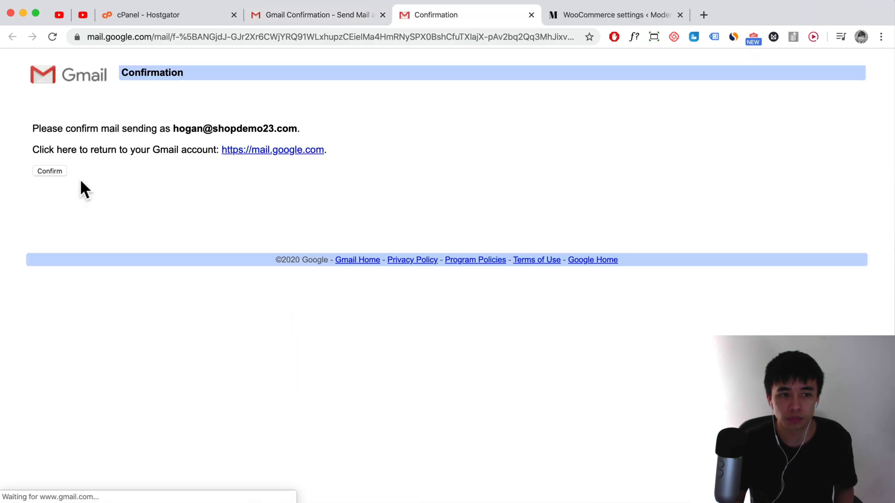
click(50, 171)
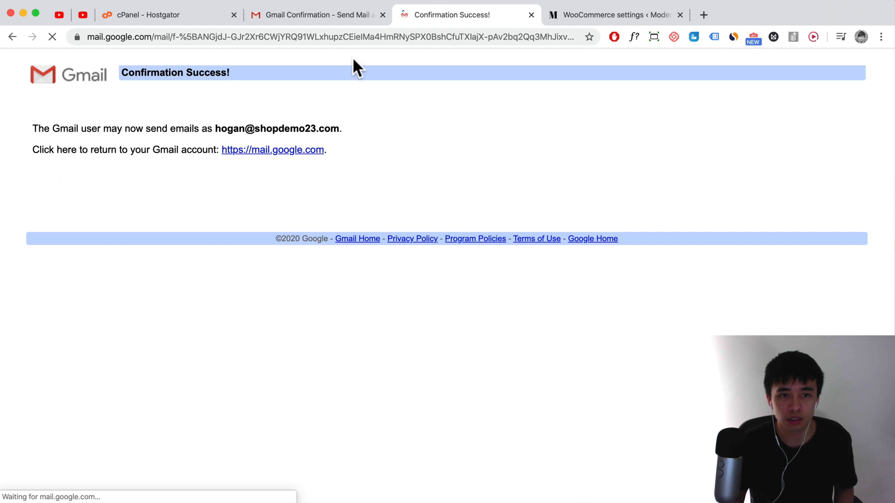
click(320, 14)
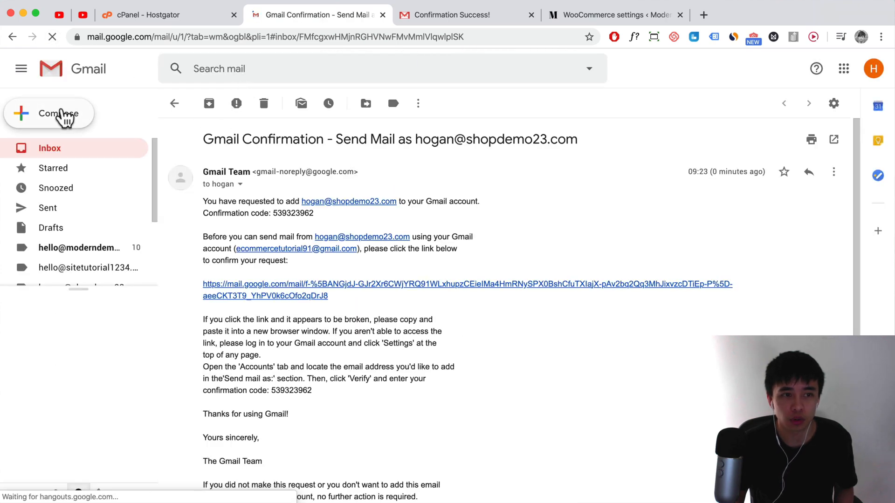
click(57, 113)
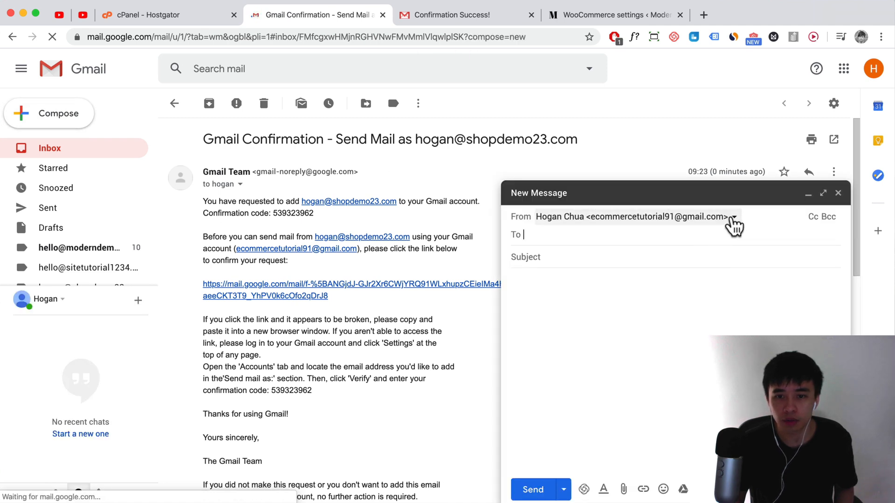
click(733, 216)
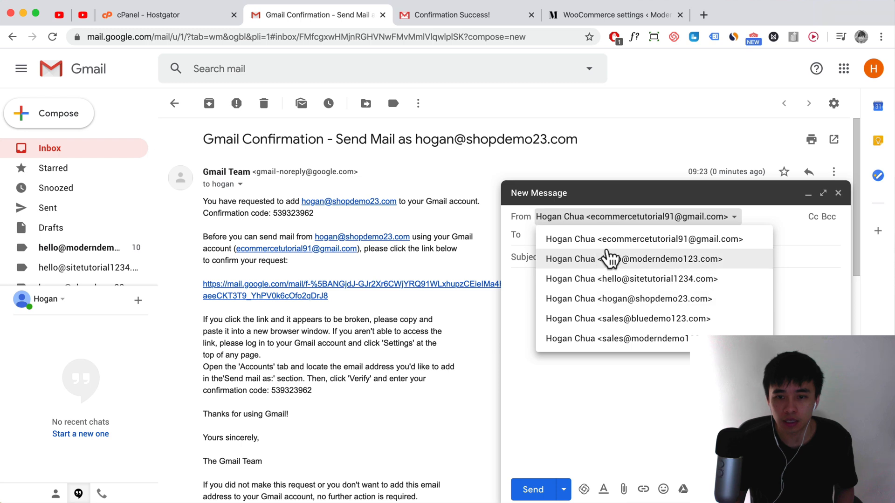
click(628, 298)
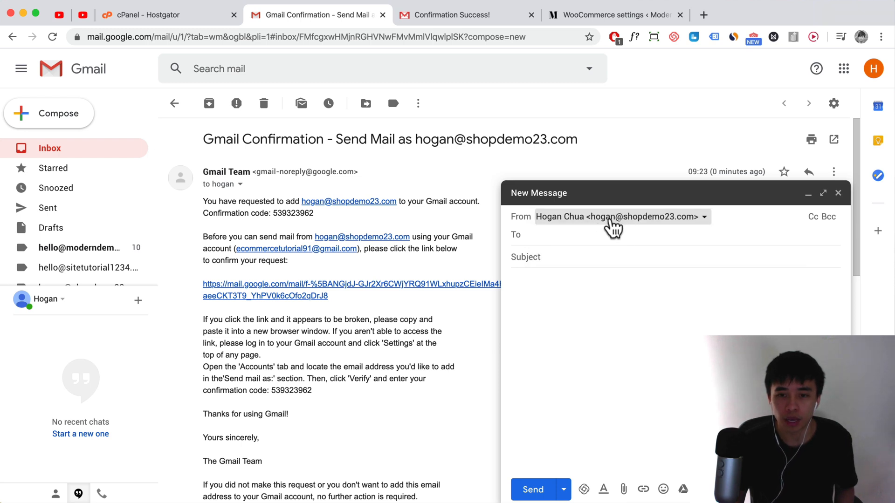
mouse_move(606, 230)
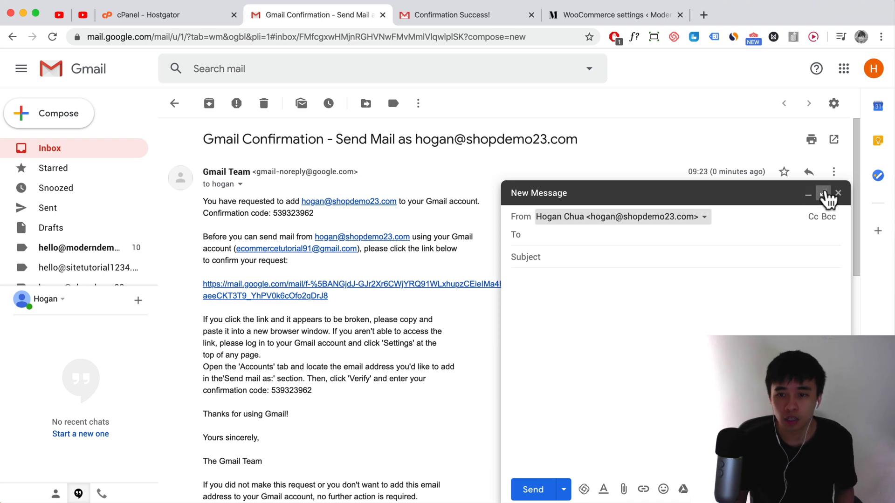
click(834, 103)
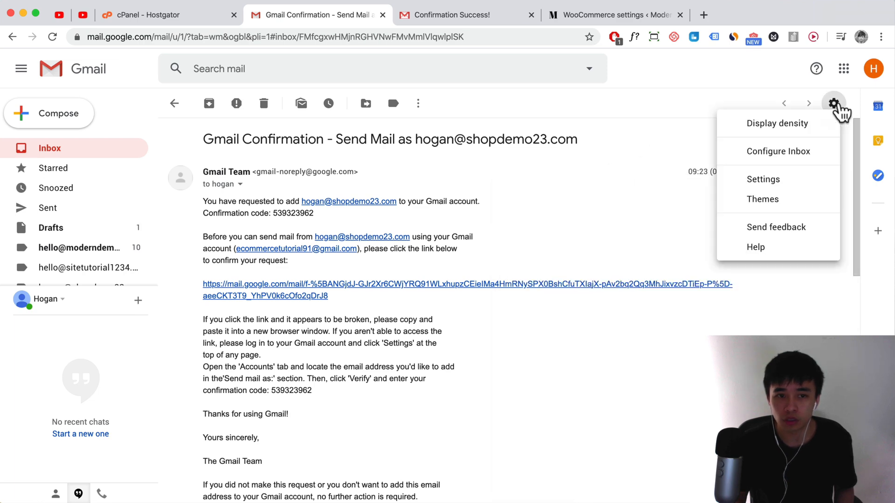
click(762, 179)
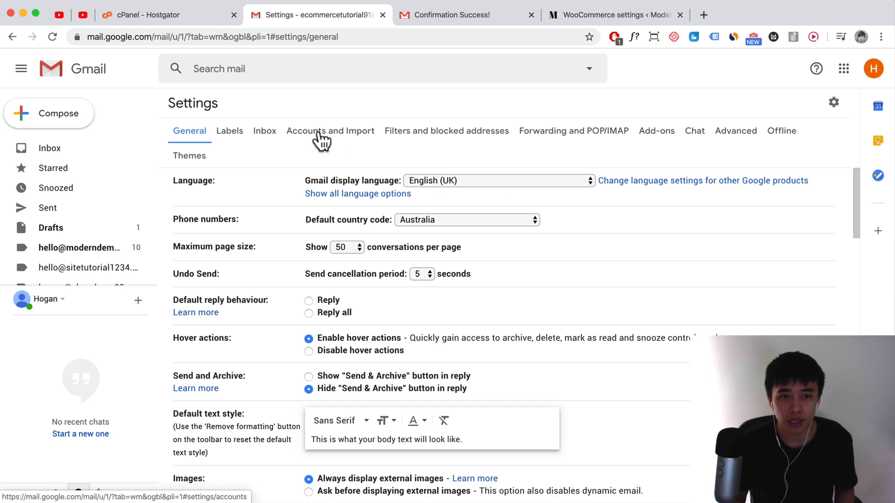
click(317, 130)
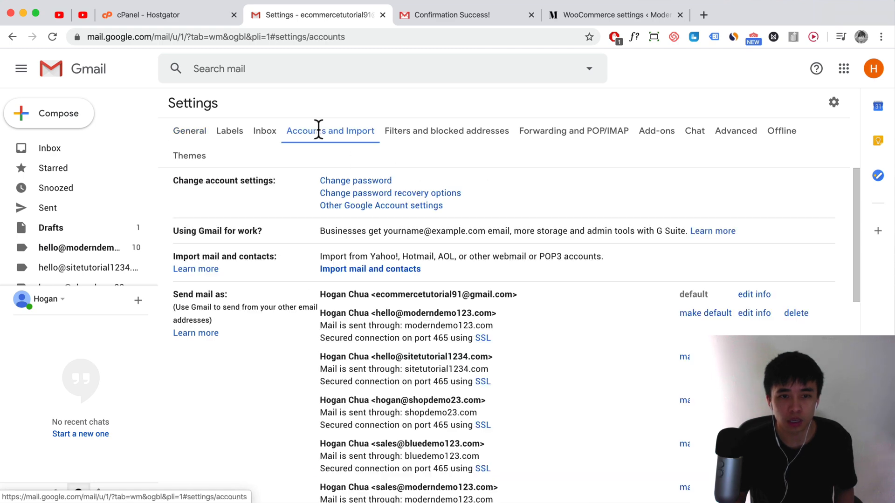
scroll(down, 3)
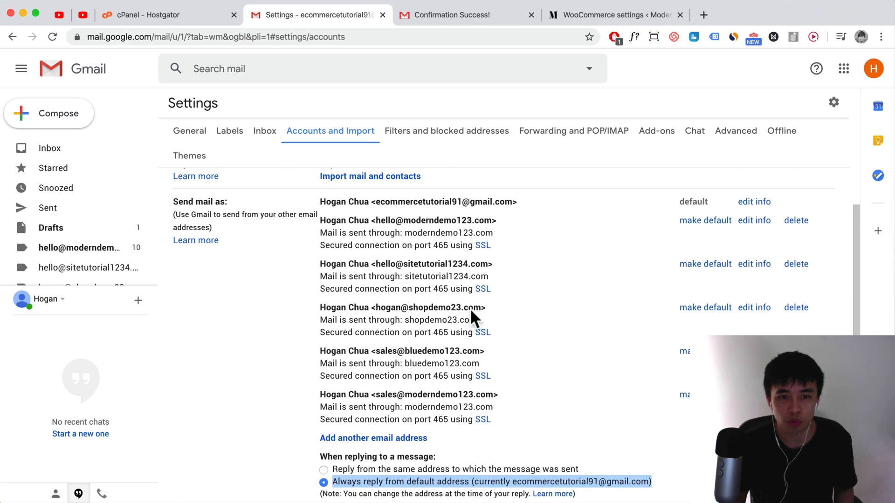
mouse_move(175, 213)
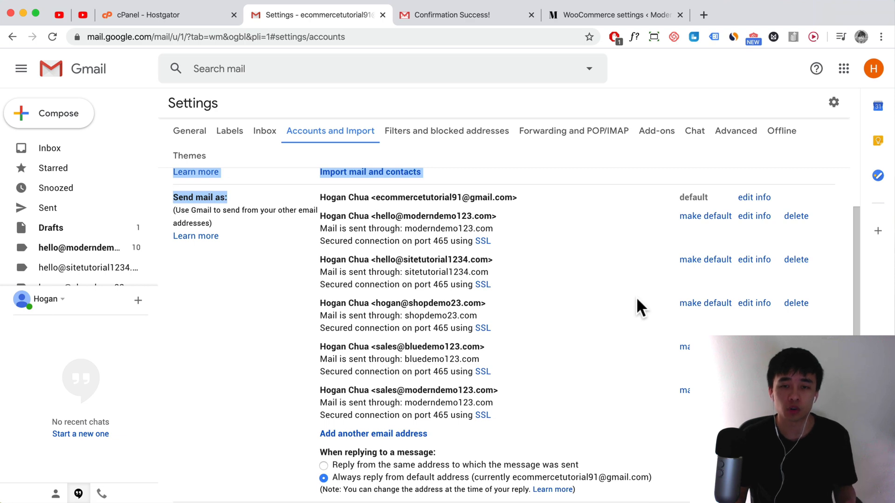
click(613, 15)
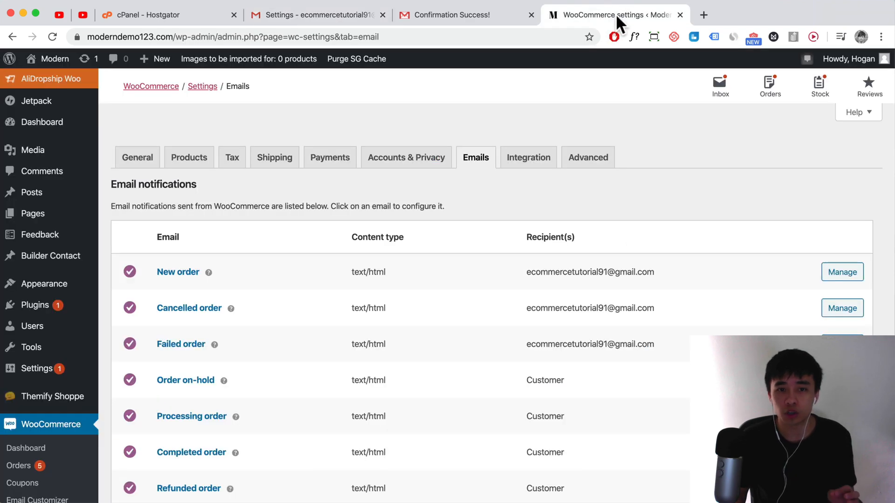
mouse_move(238, 301)
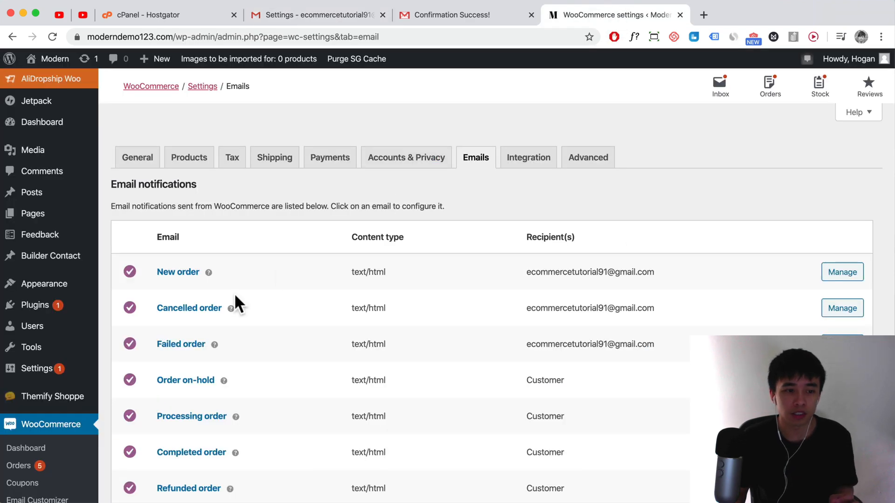
scroll(down, 3)
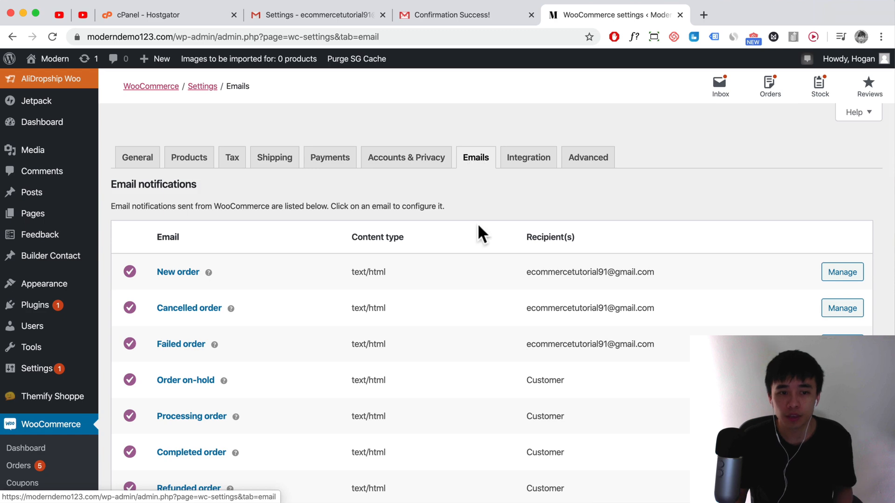
scroll(down, 3)
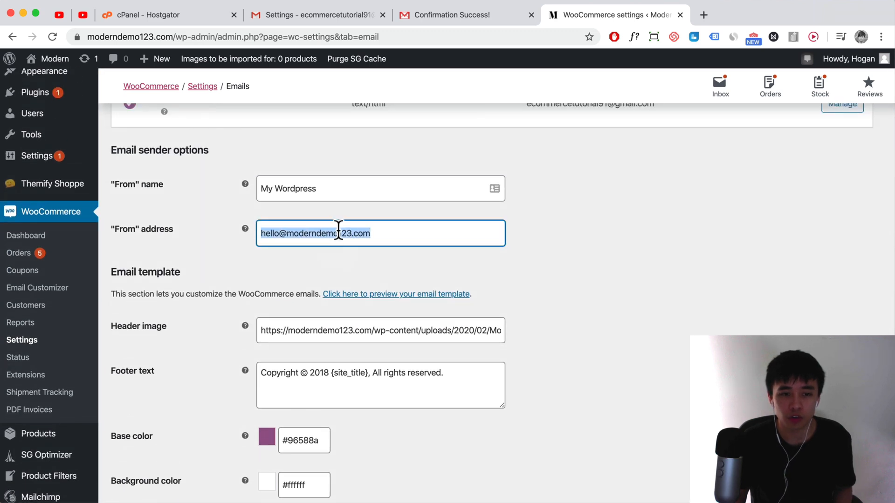
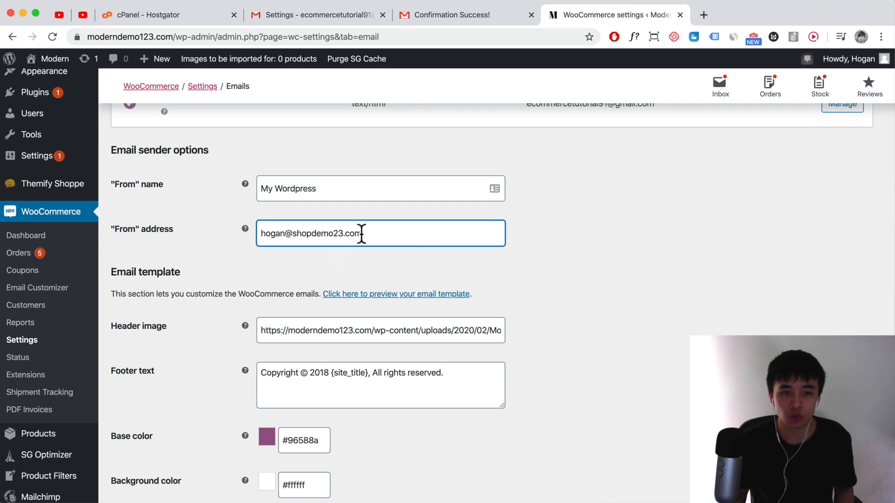